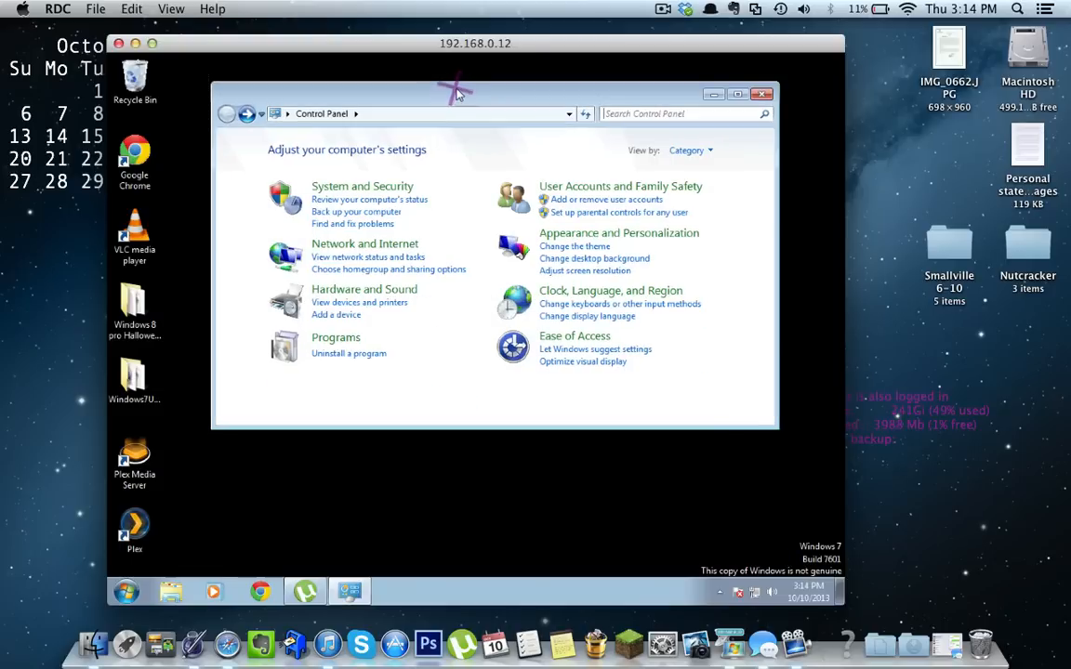
{"action": "mouse_move", "coordinate": [455, 91]}
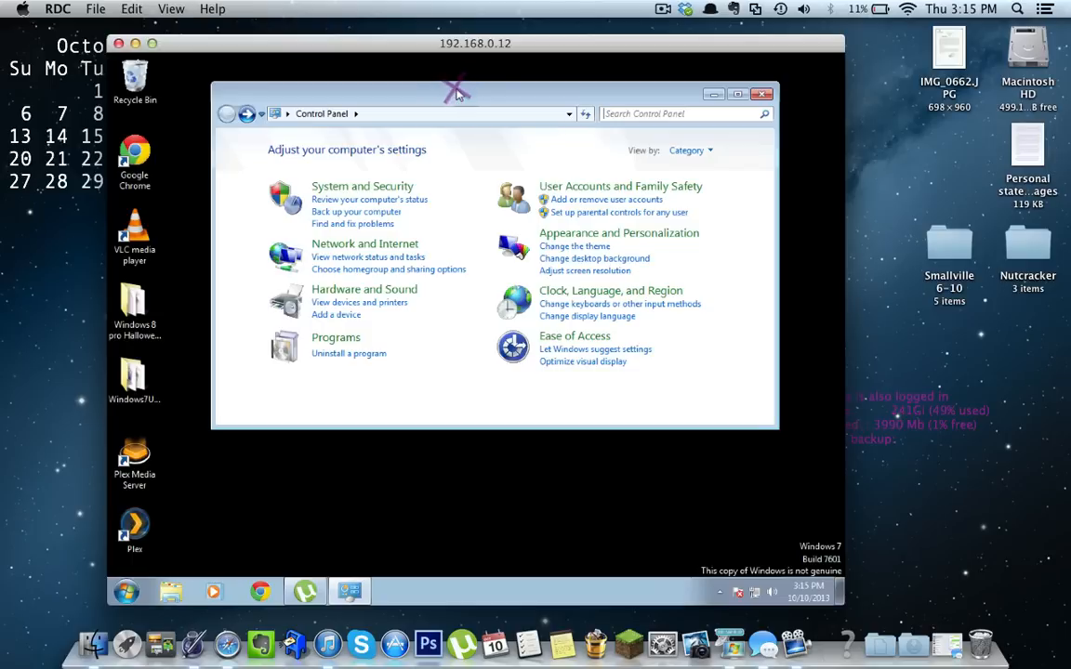
{"action": "mouse_move", "coordinate": [529, 175]}
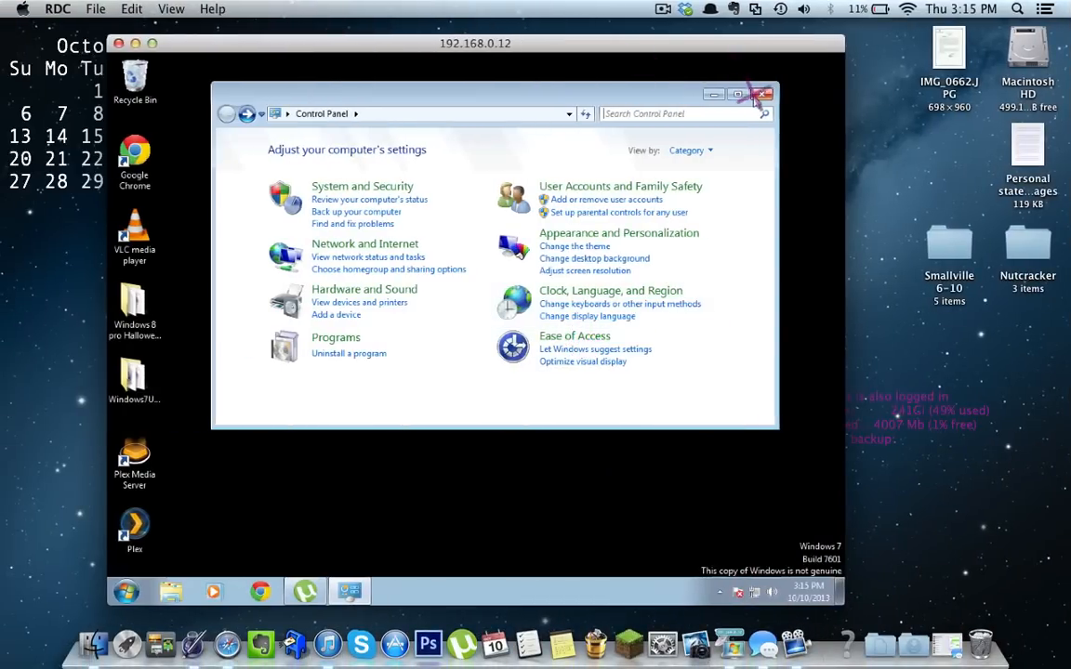
Step: Close Control Panel, reopen it from Start, and go to System and Security
{"action": "left_click", "coordinate": [765, 95]}
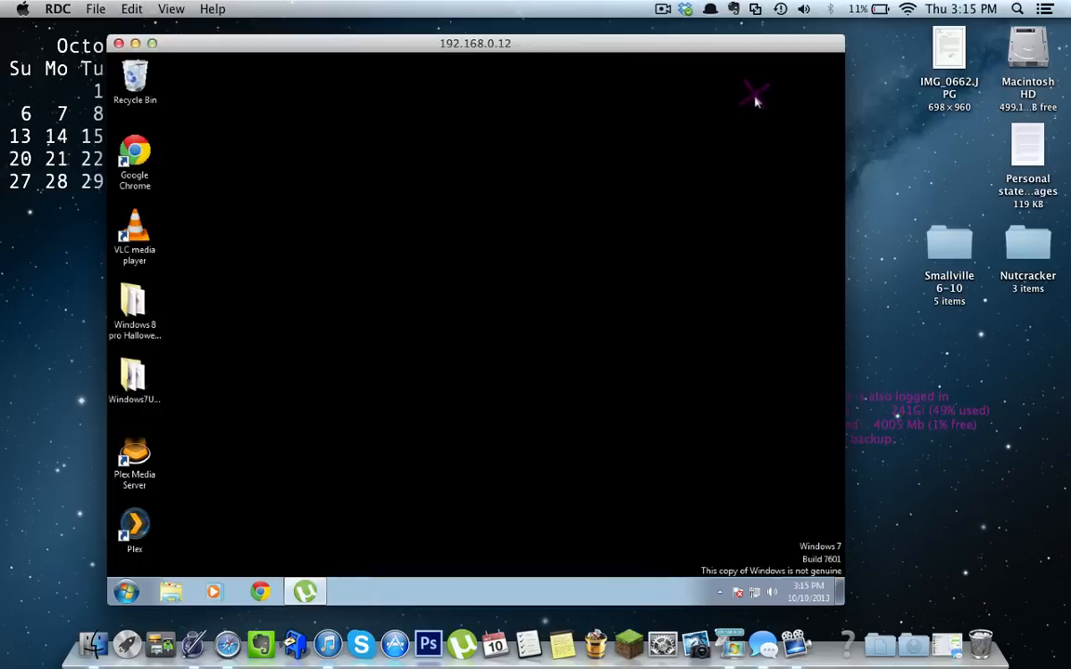
{"action": "mouse_move", "coordinate": [126, 590]}
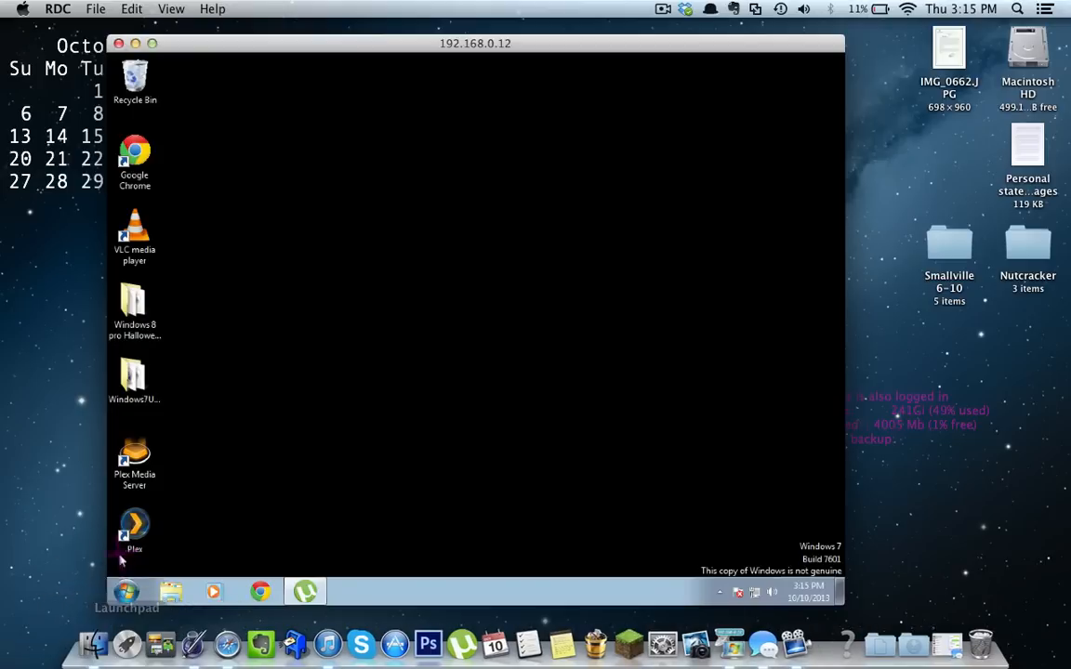
{"action": "left_click", "coordinate": [125, 592]}
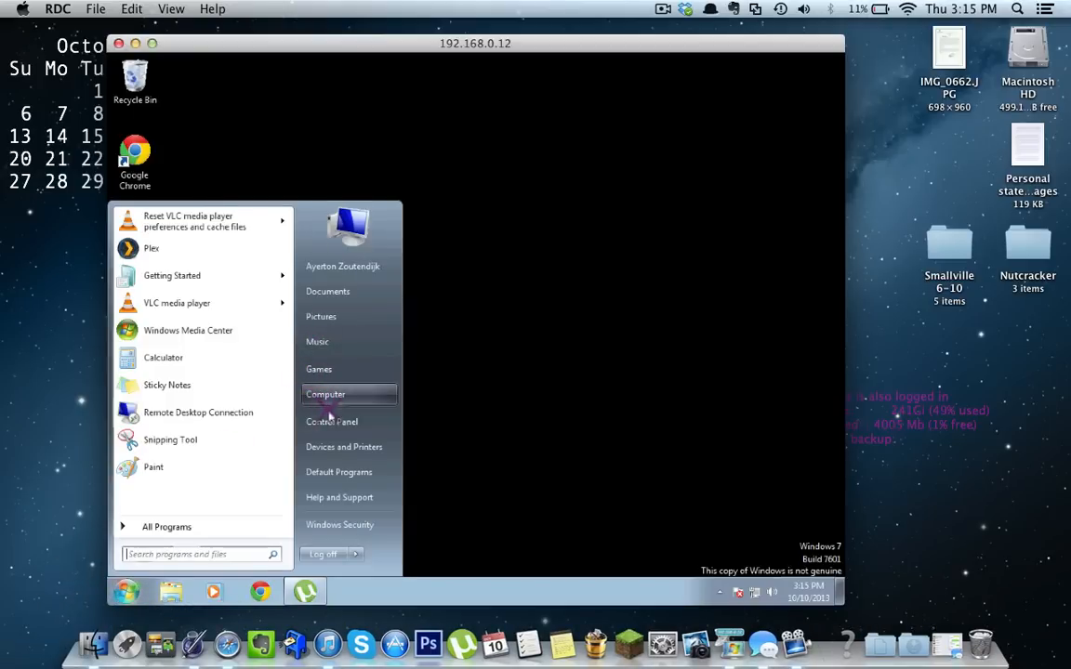
{"action": "left_click", "coordinate": [332, 422]}
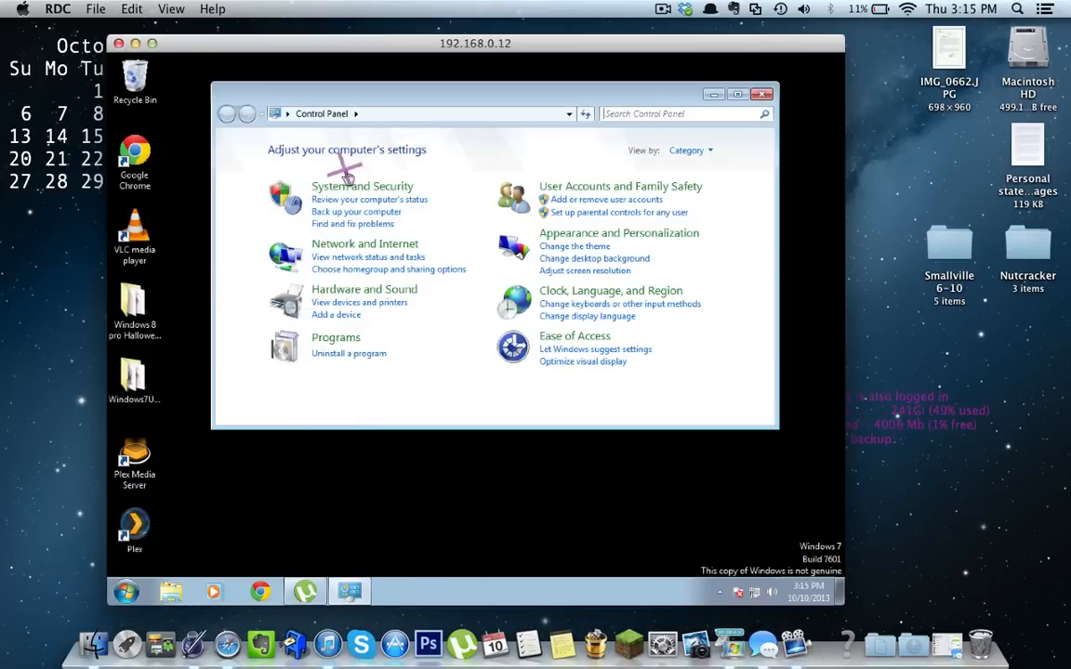
{"action": "mouse_move", "coordinate": [362, 186]}
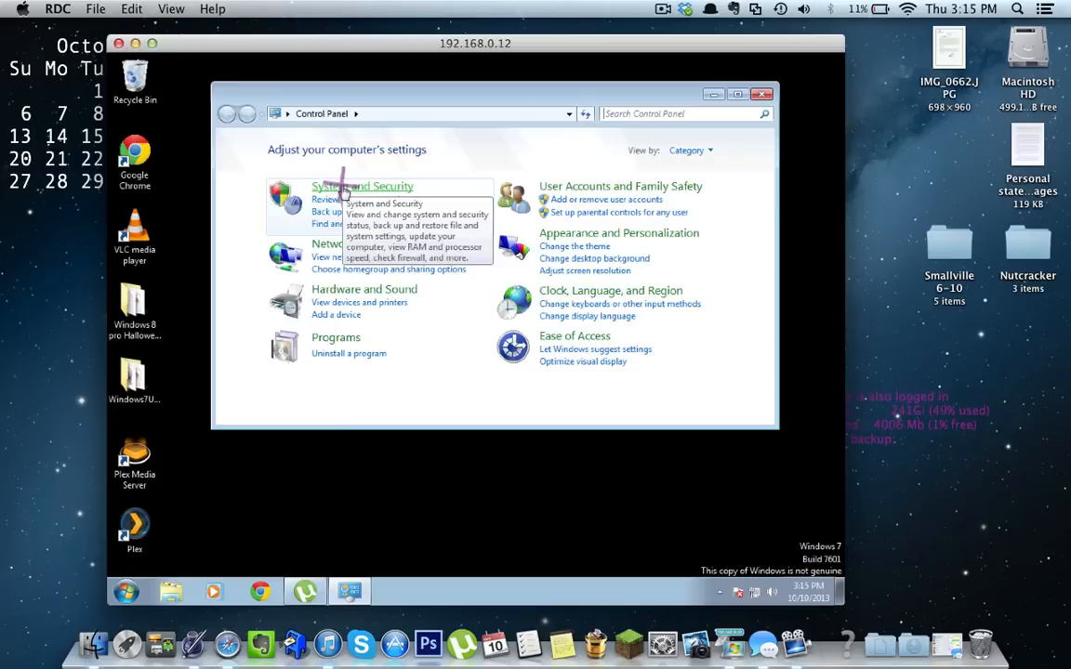
{"action": "left_click", "coordinate": [362, 186]}
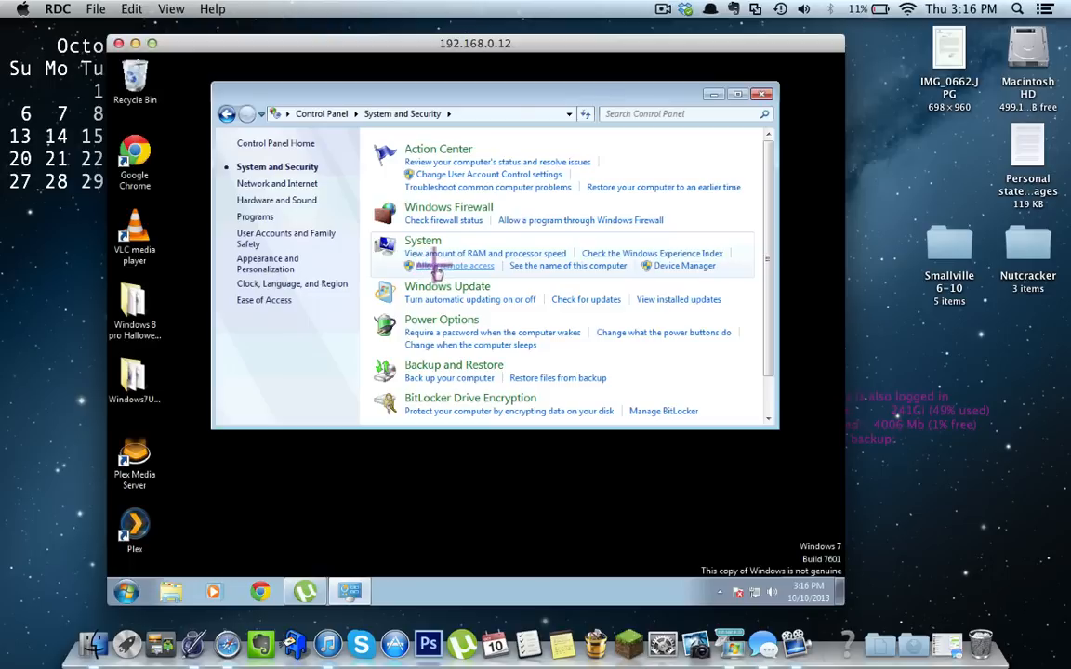
Step: Allow Remote Desktop connections from computers running any version, then confirm with OK
{"action": "left_click", "coordinate": [452, 265]}
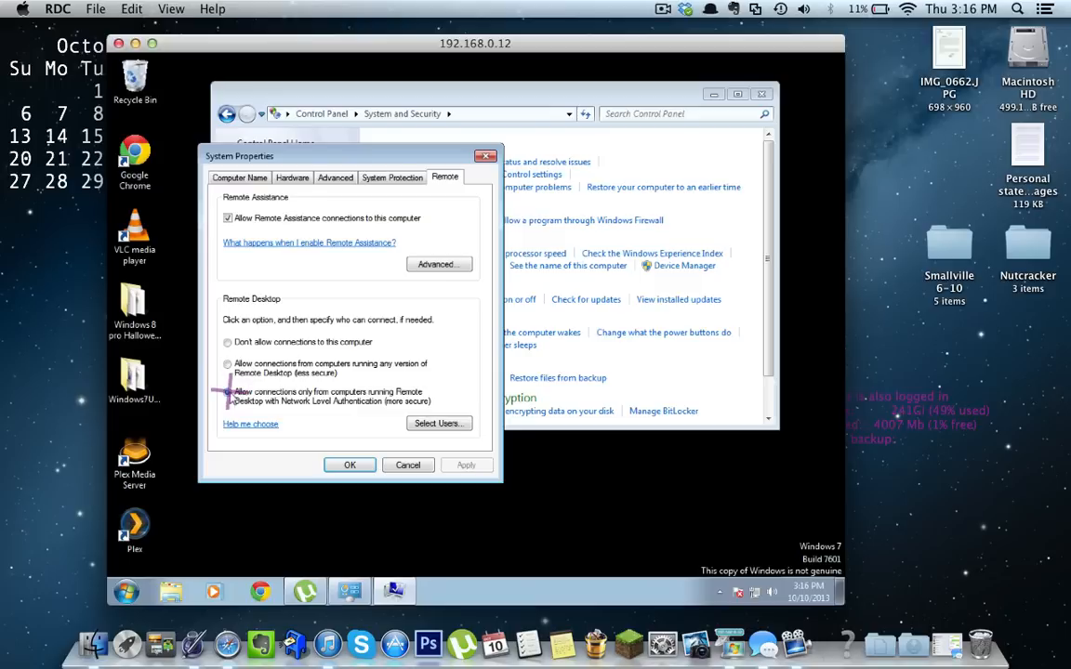
{"action": "left_click", "coordinate": [227, 391]}
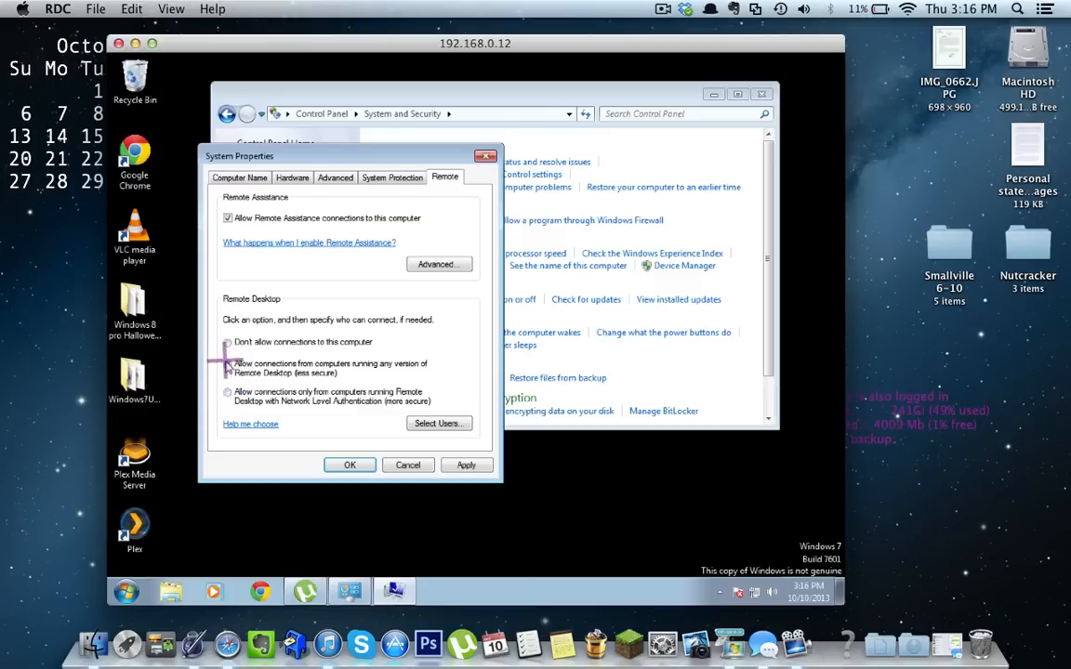
{"action": "left_click", "coordinate": [227, 363]}
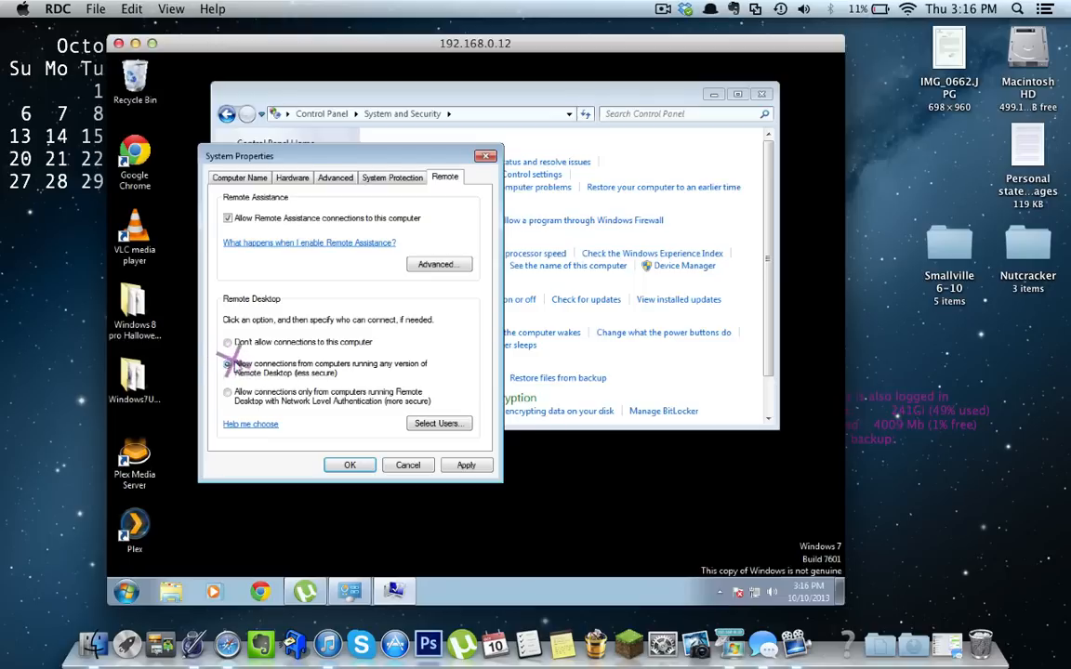
{"action": "left_click", "coordinate": [228, 363]}
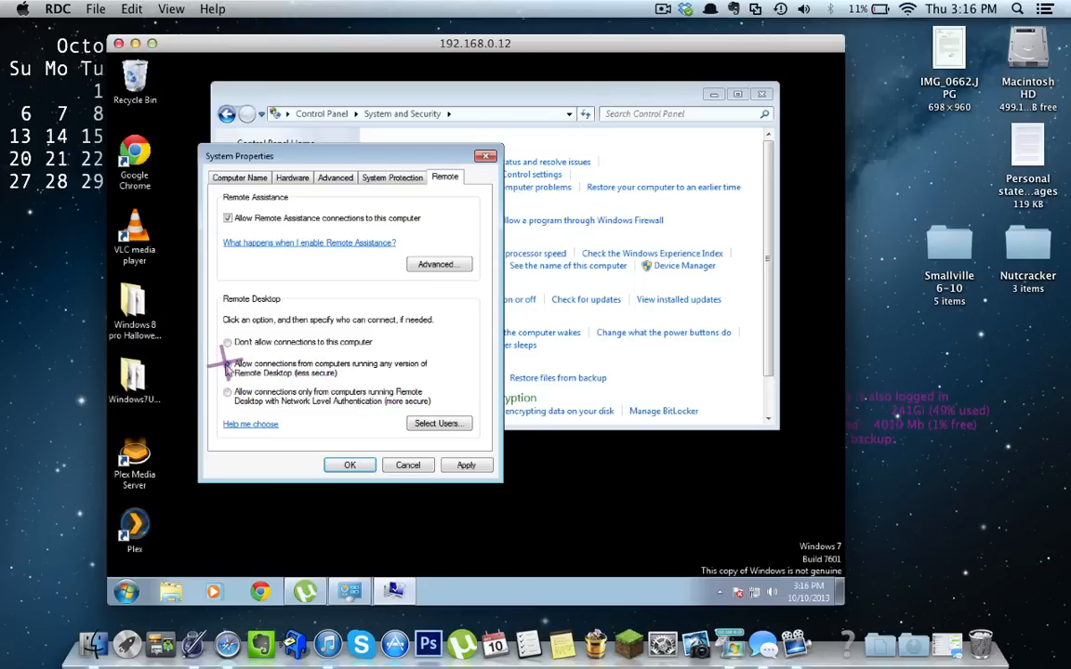
{"action": "left_click", "coordinate": [227, 363]}
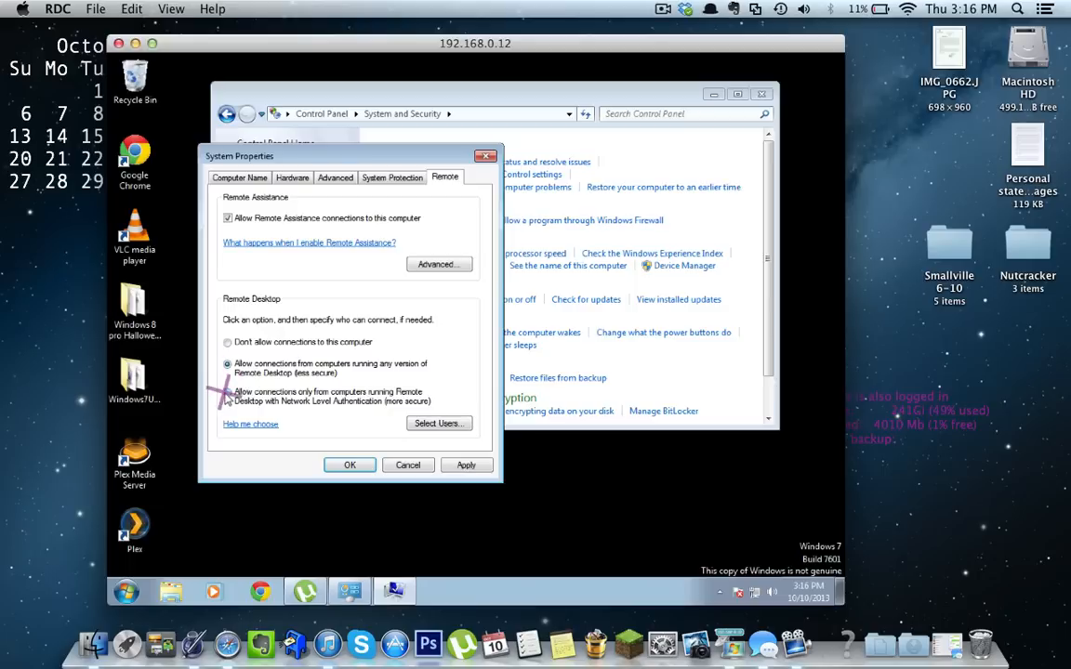
{"action": "left_click", "coordinate": [228, 395]}
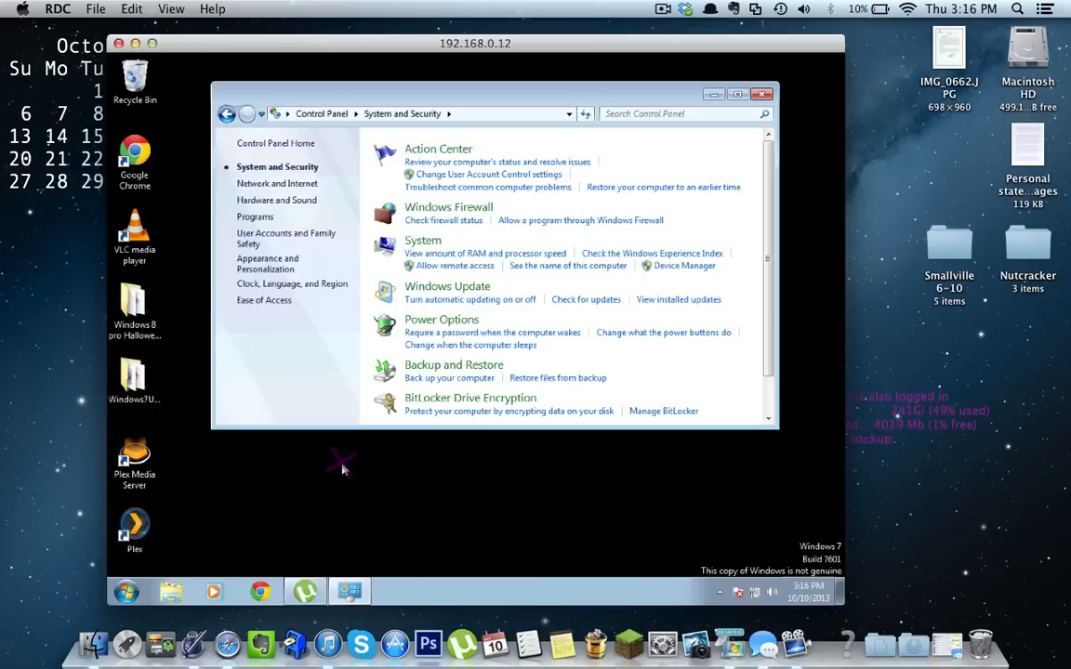
{"action": "mouse_move", "coordinate": [437, 206]}
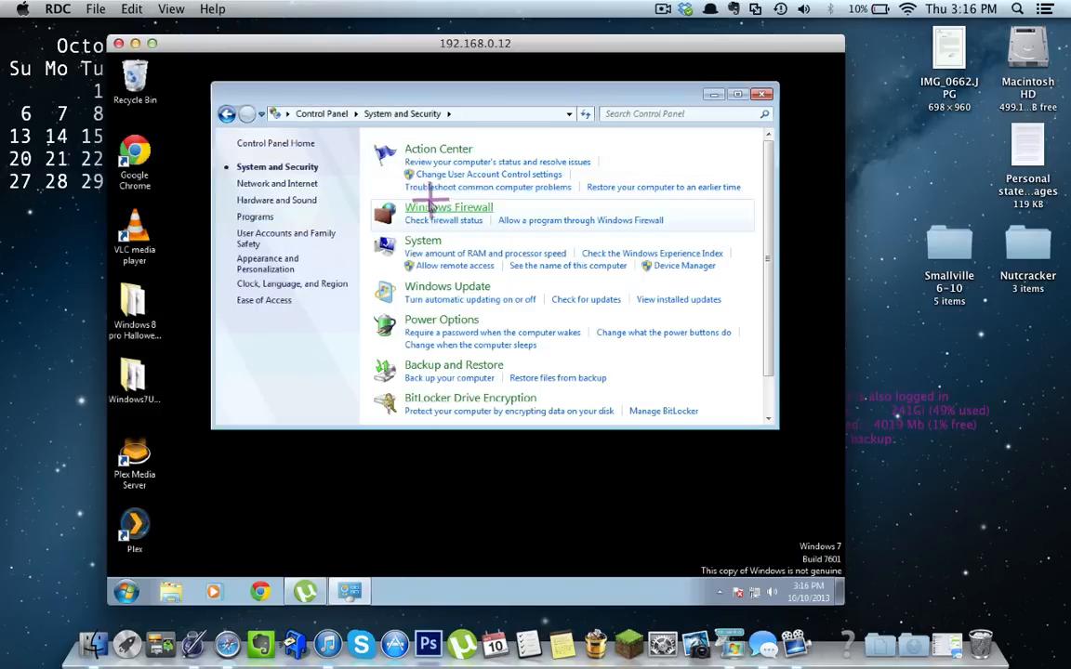
{"action": "mouse_move", "coordinate": [525, 223]}
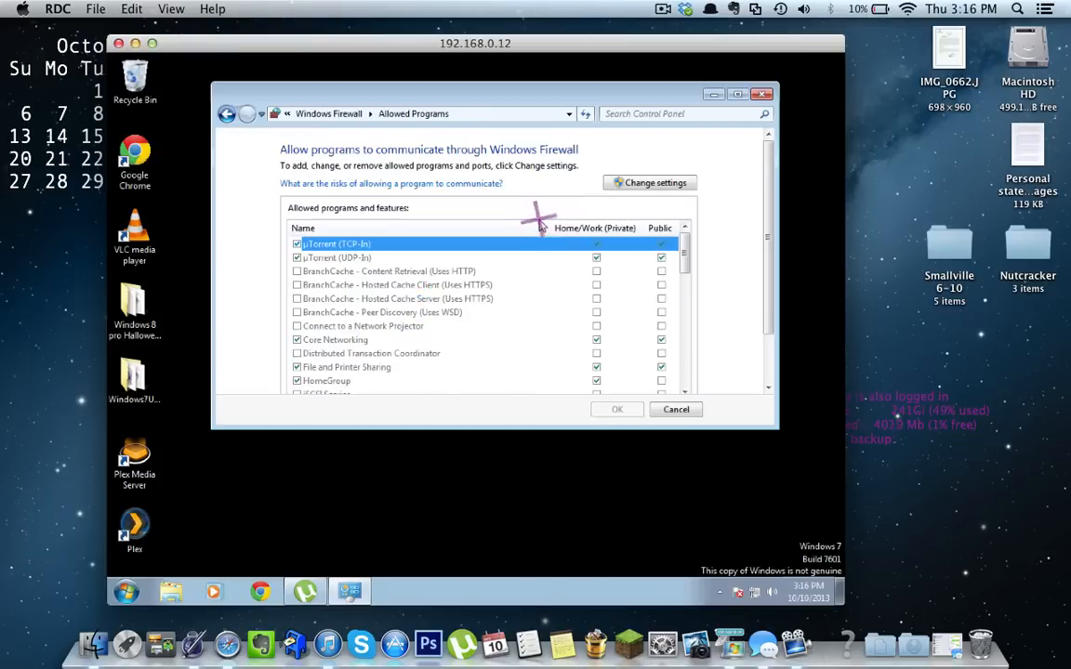
Step: Scroll the firewall's allowed programs list to the Remote Desktop entries
{"action": "scroll", "scroll_direction": "down", "scroll_amount": 3}
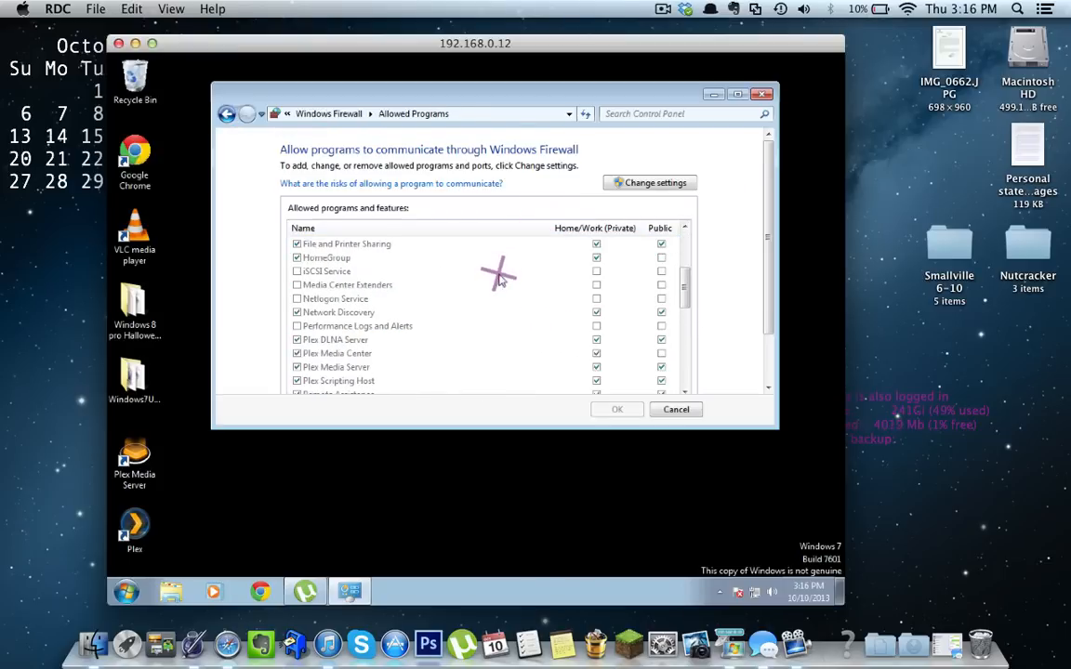
{"action": "scroll", "scroll_direction": "down", "scroll_amount": 3}
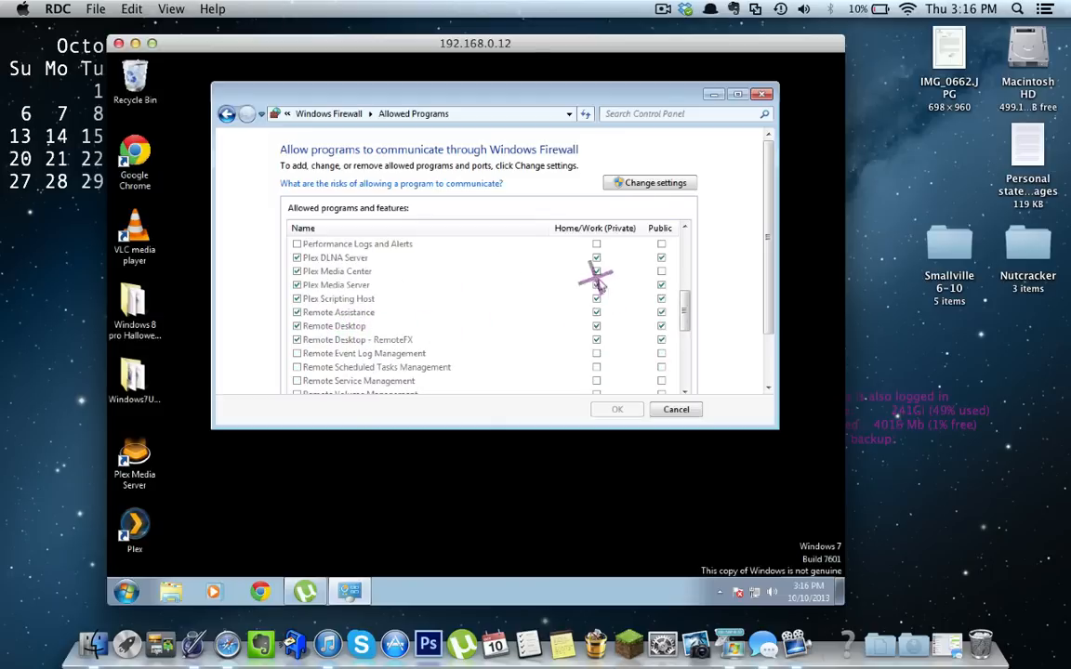
{"action": "mouse_move", "coordinate": [418, 340]}
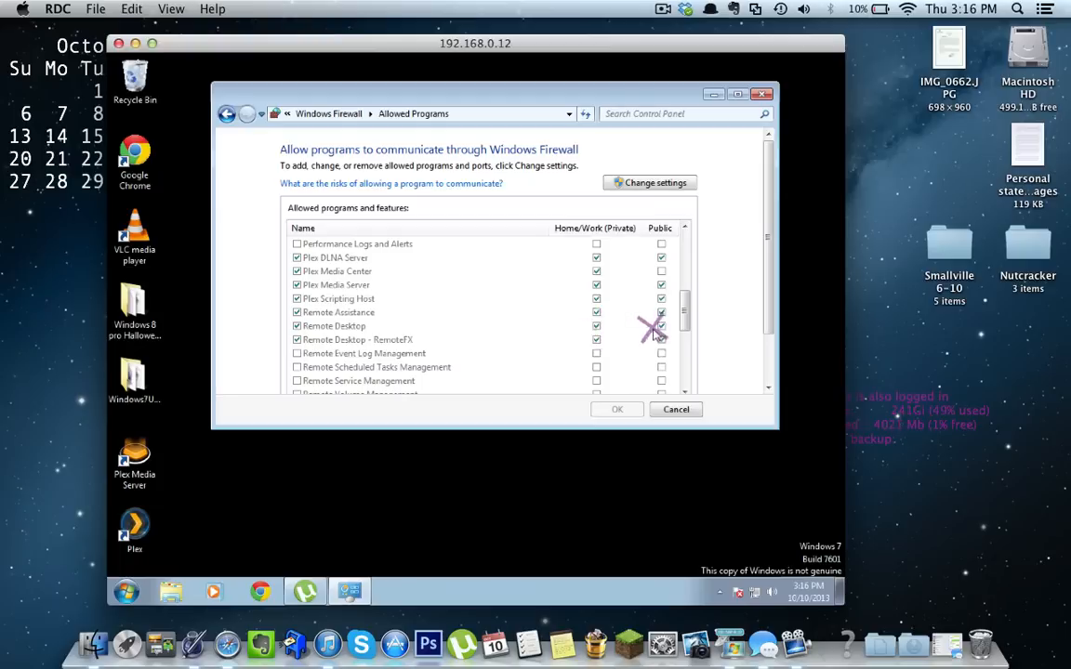
{"action": "mouse_move", "coordinate": [303, 328]}
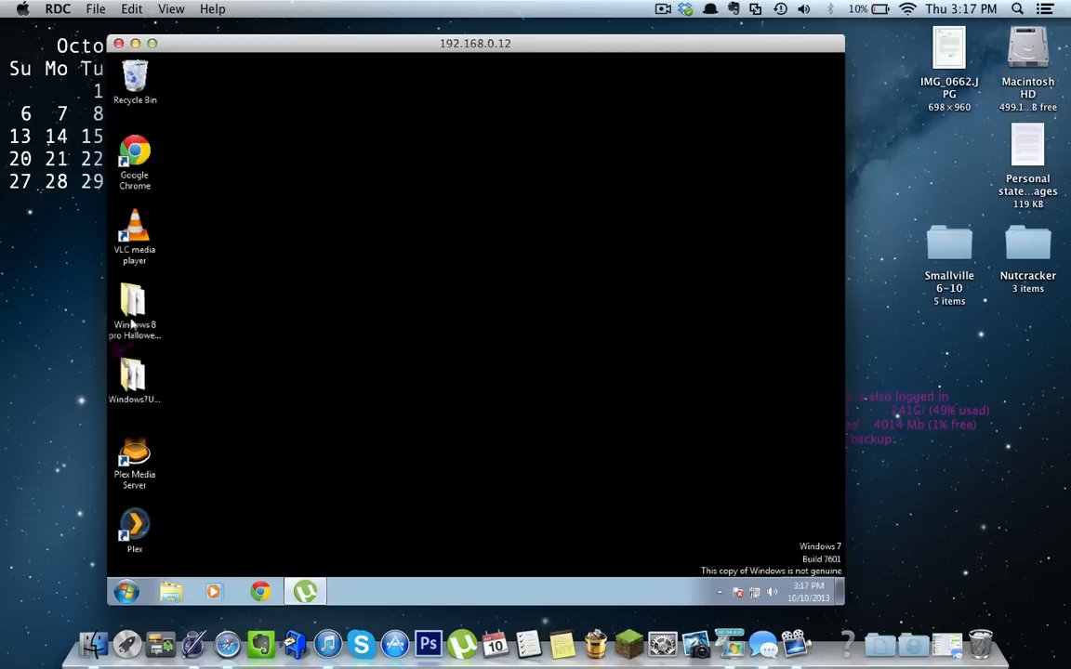
Step: Run ipconfig in Command Prompt to read IPv4 address 192.168.0.12, then close it
{"action": "left_click", "coordinate": [126, 592]}
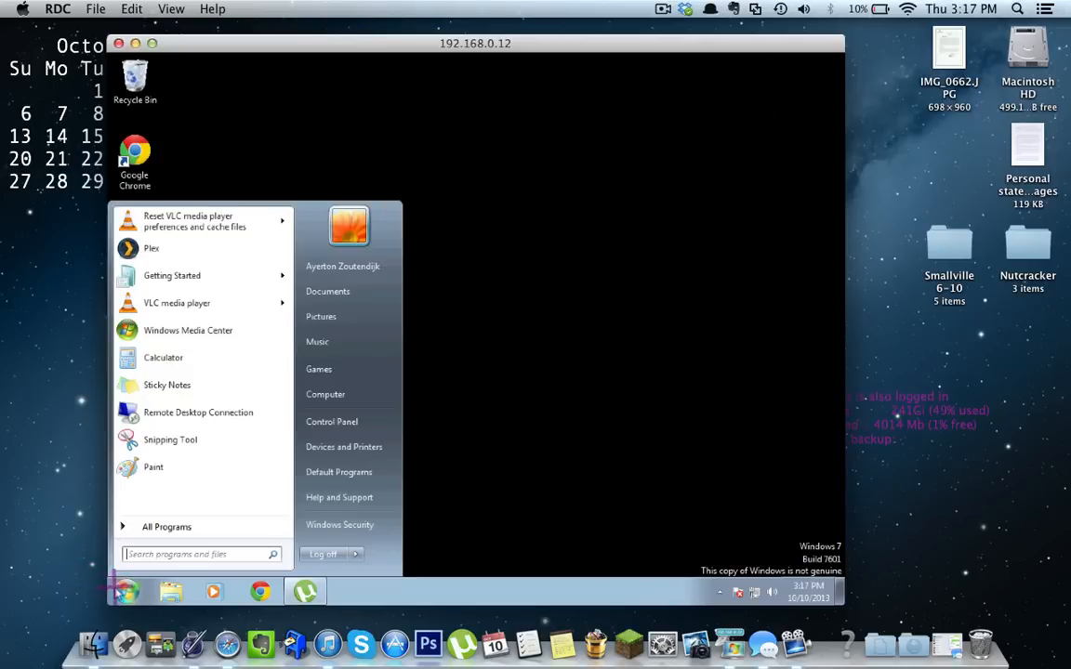
{"action": "type", "text": "cm"}
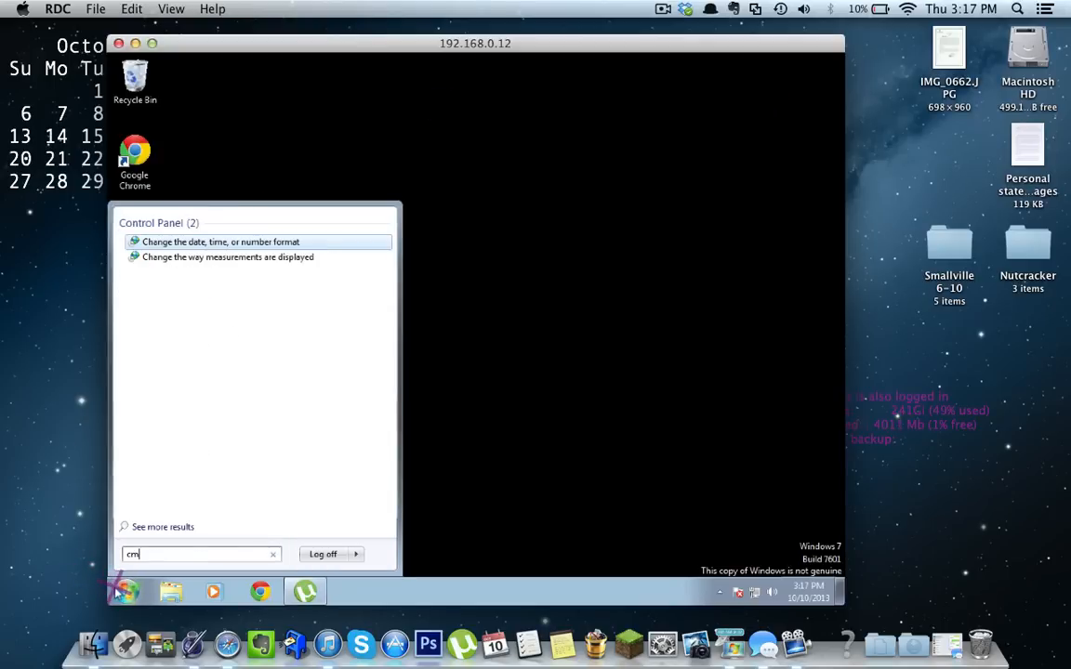
{"action": "type", "text": "d"}
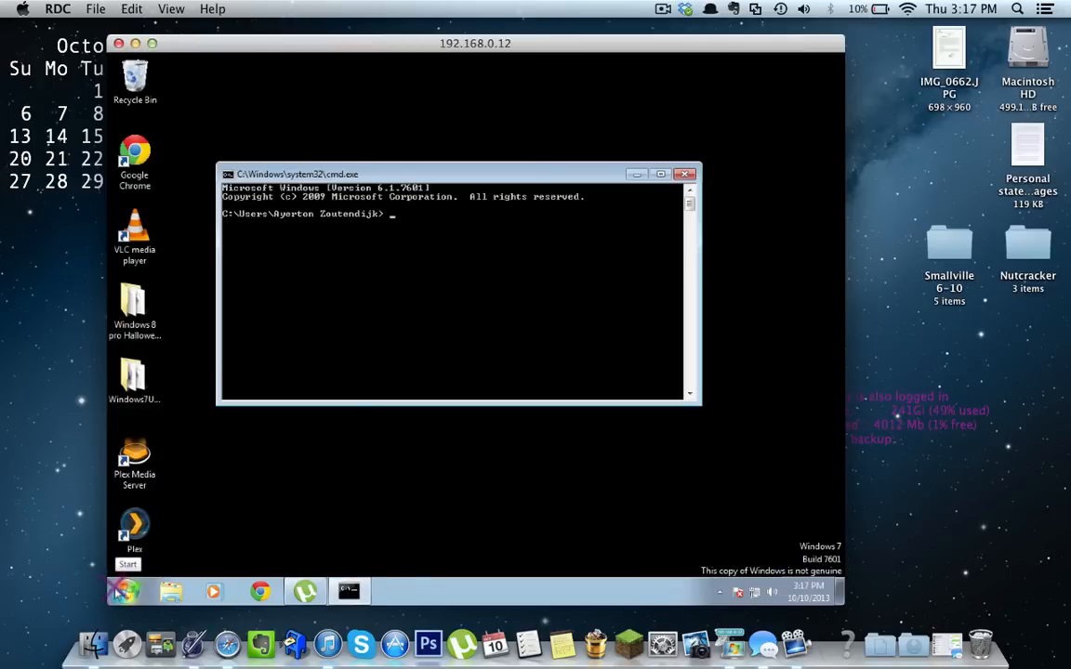
{"action": "type", "text": "ipco"}
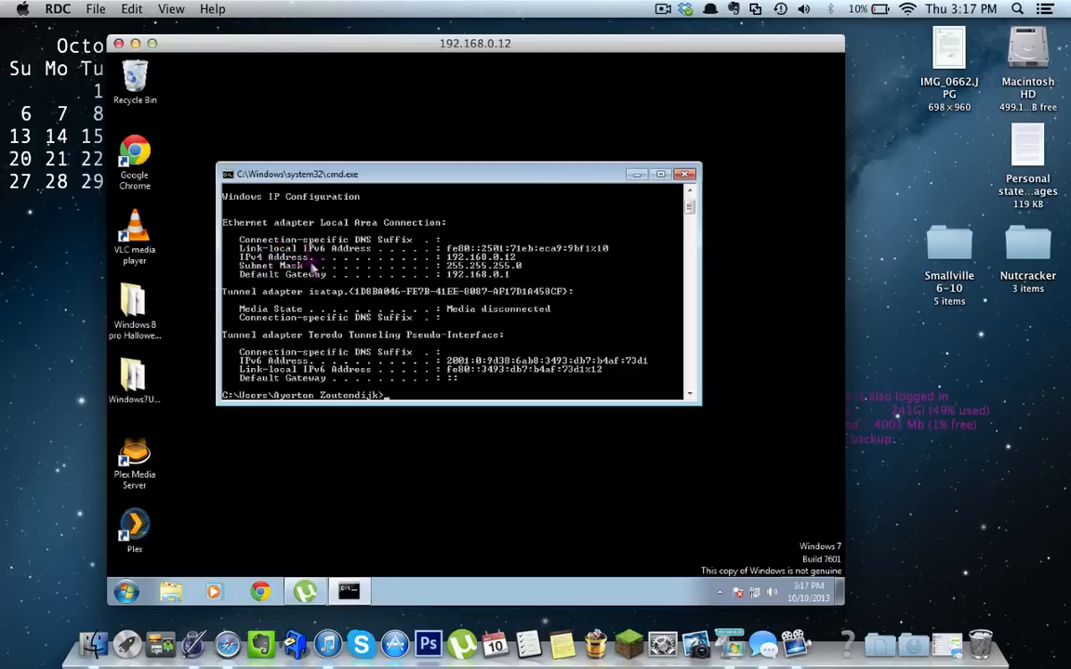
{"action": "mouse_move", "coordinate": [461, 267]}
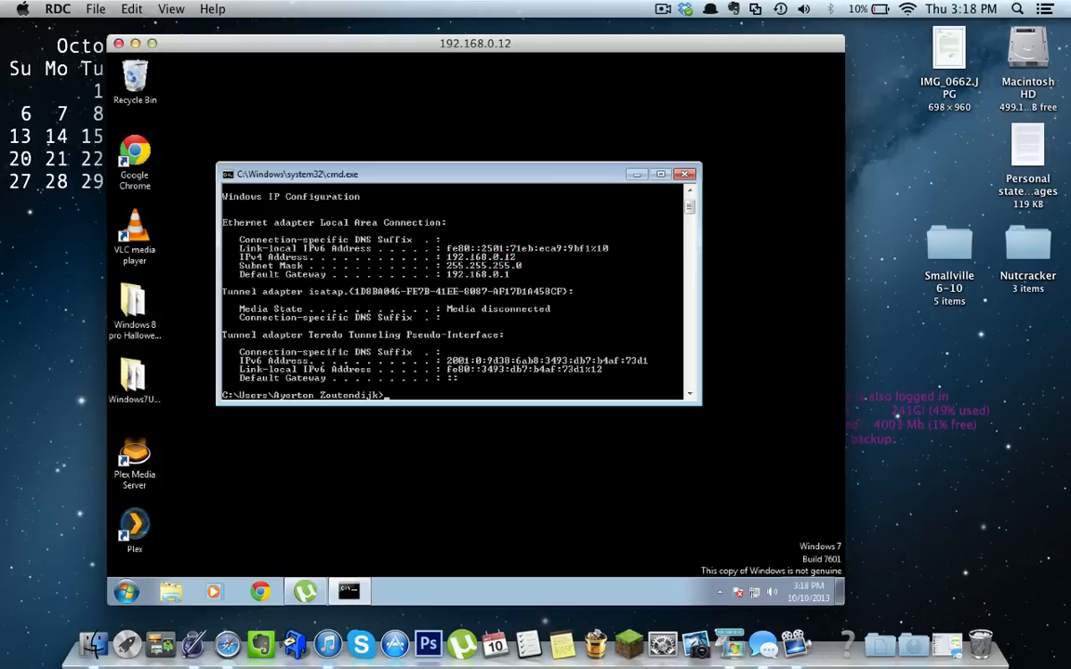
{"action": "mouse_move", "coordinate": [774, 203]}
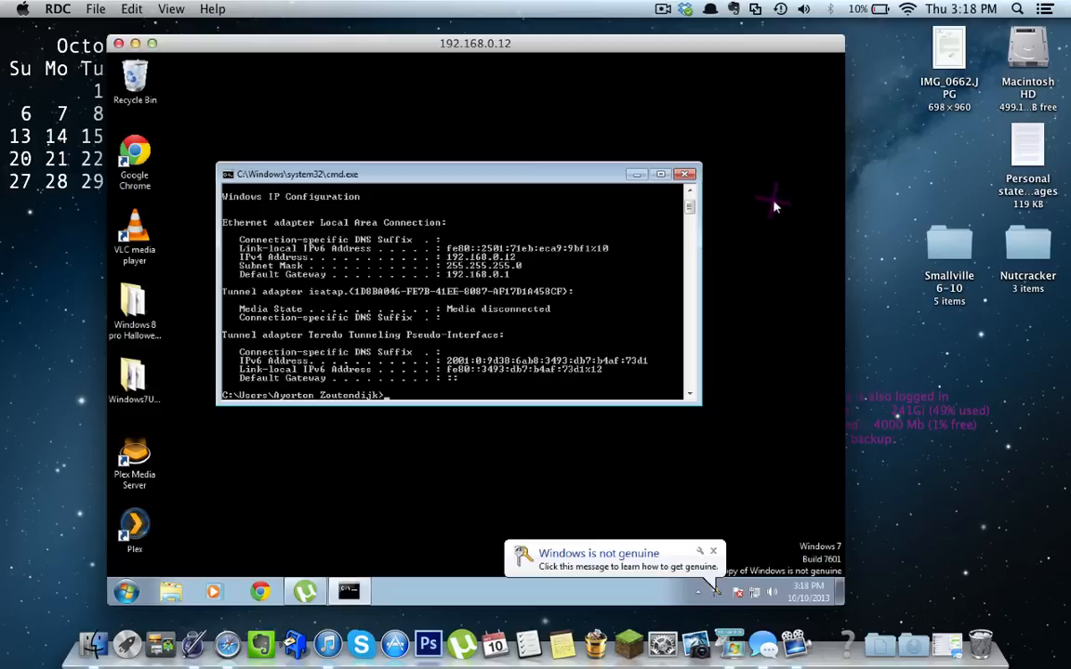
{"action": "mouse_move", "coordinate": [774, 204]}
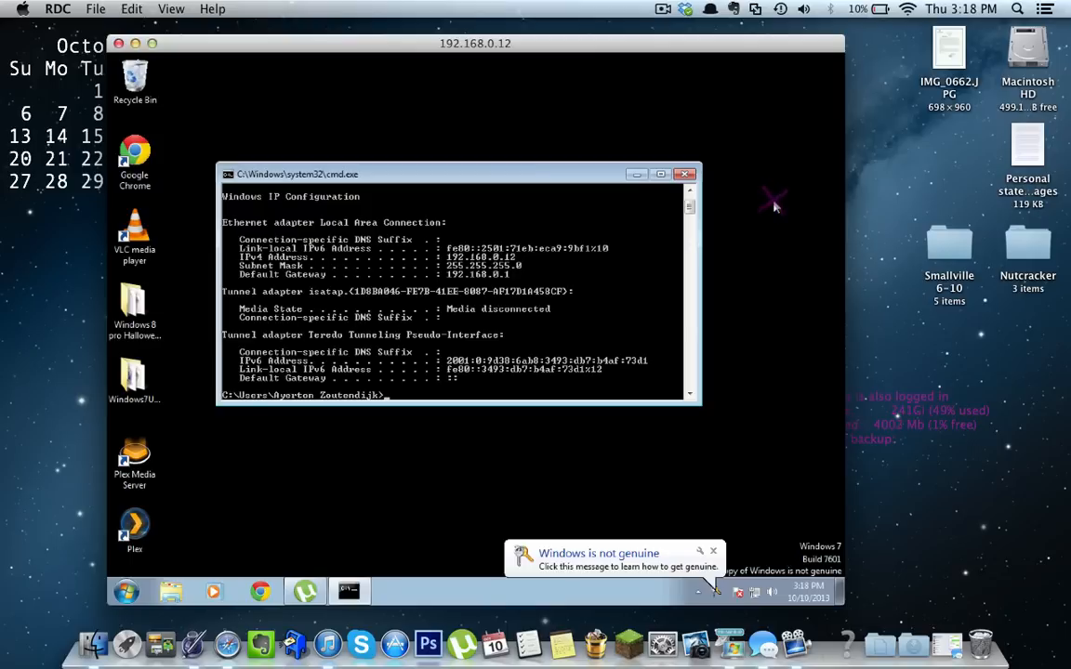
{"action": "mouse_move", "coordinate": [773, 203]}
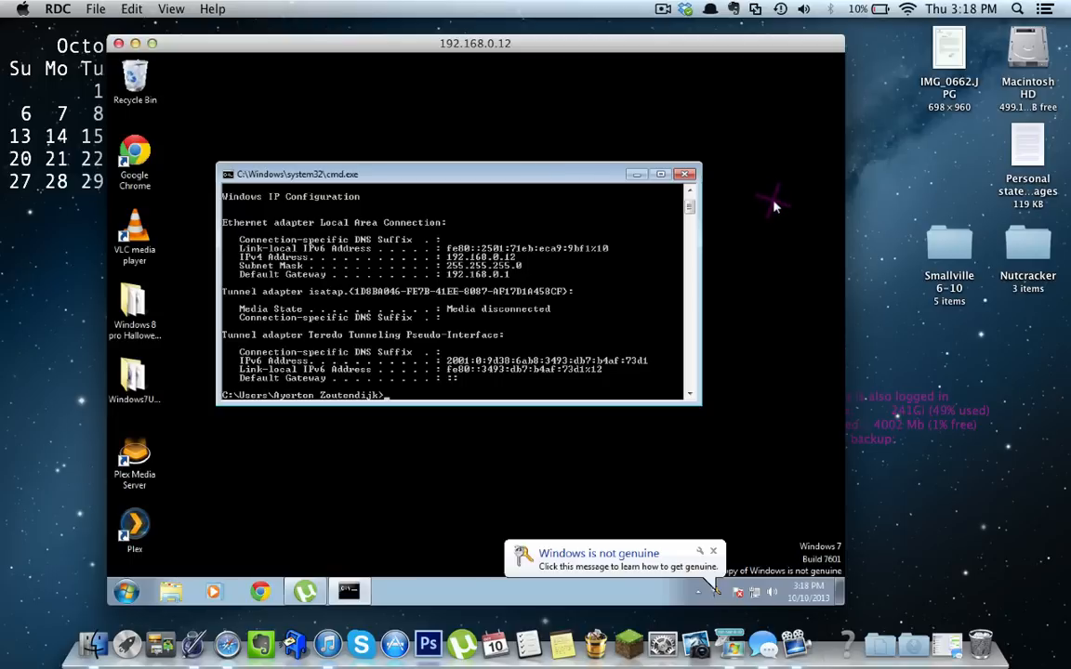
{"action": "mouse_move", "coordinate": [775, 204]}
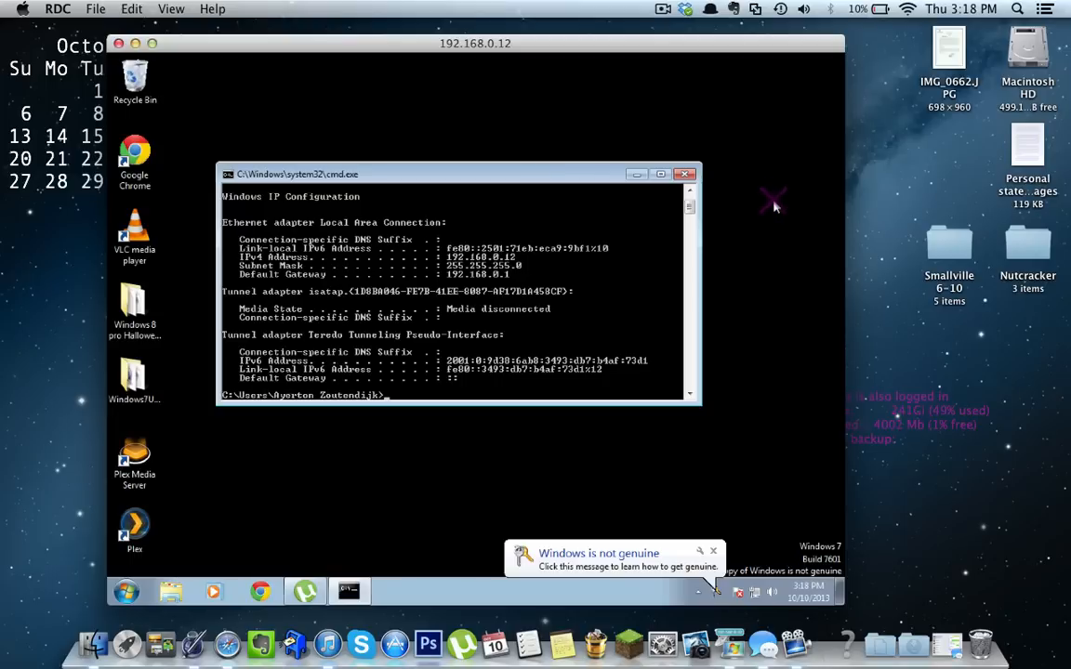
{"action": "mouse_move", "coordinate": [776, 205]}
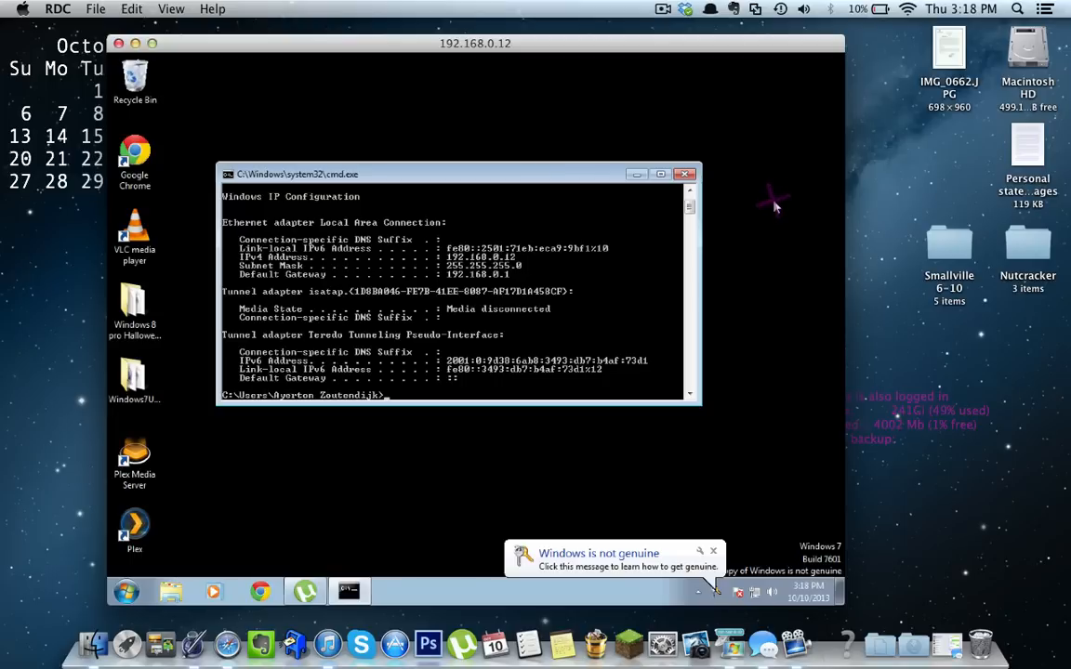
{"action": "mouse_move", "coordinate": [773, 203]}
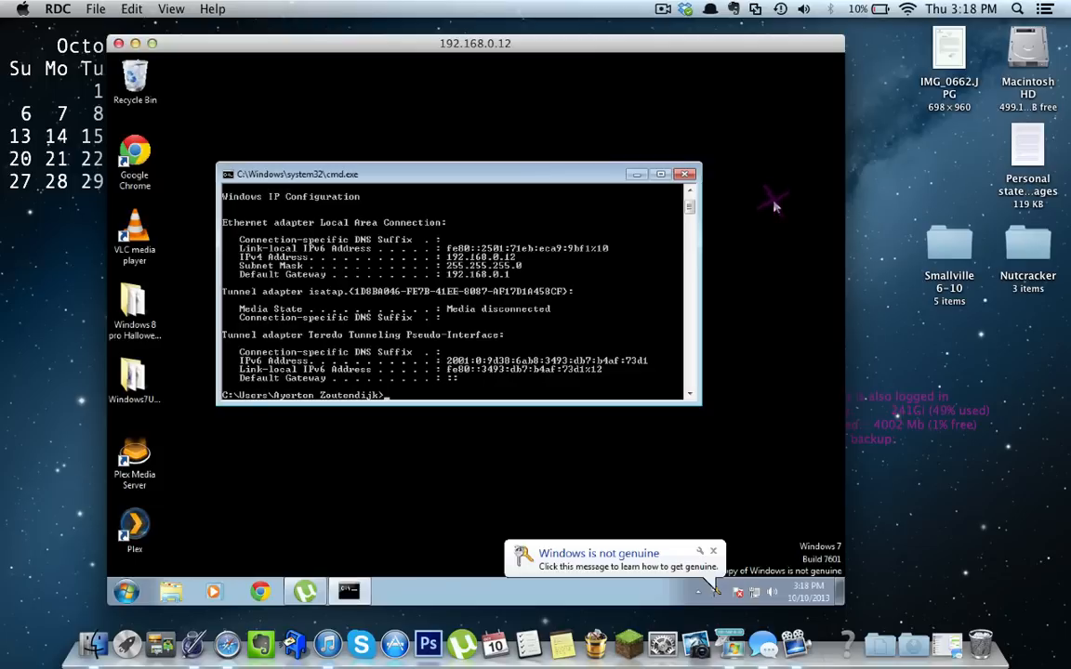
{"action": "left_click", "coordinate": [713, 550]}
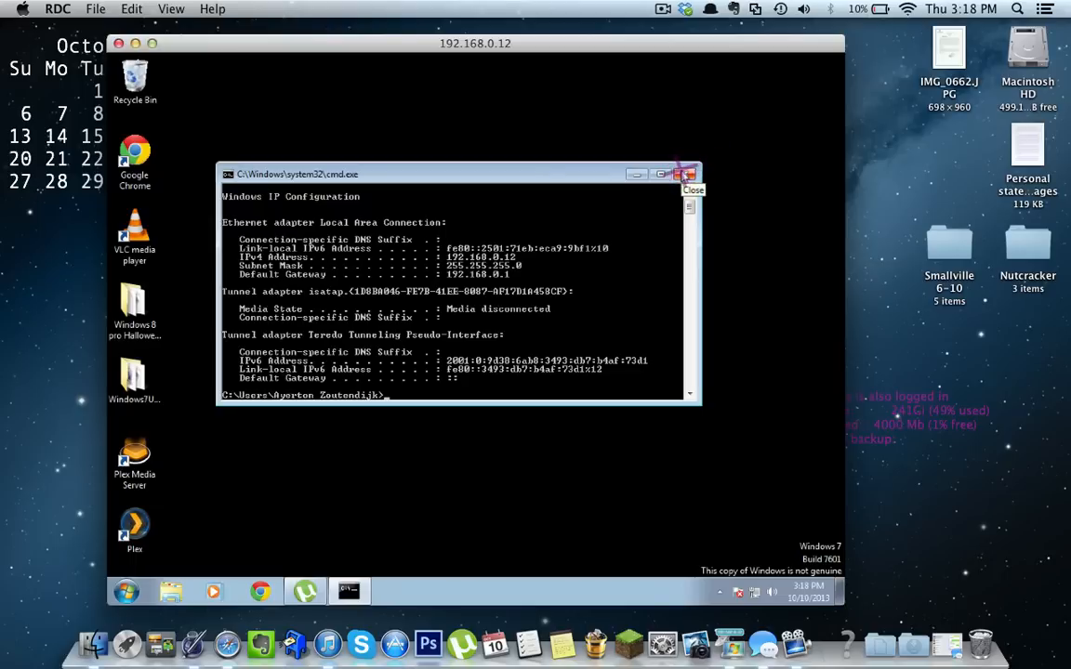
{"action": "left_click", "coordinate": [688, 174]}
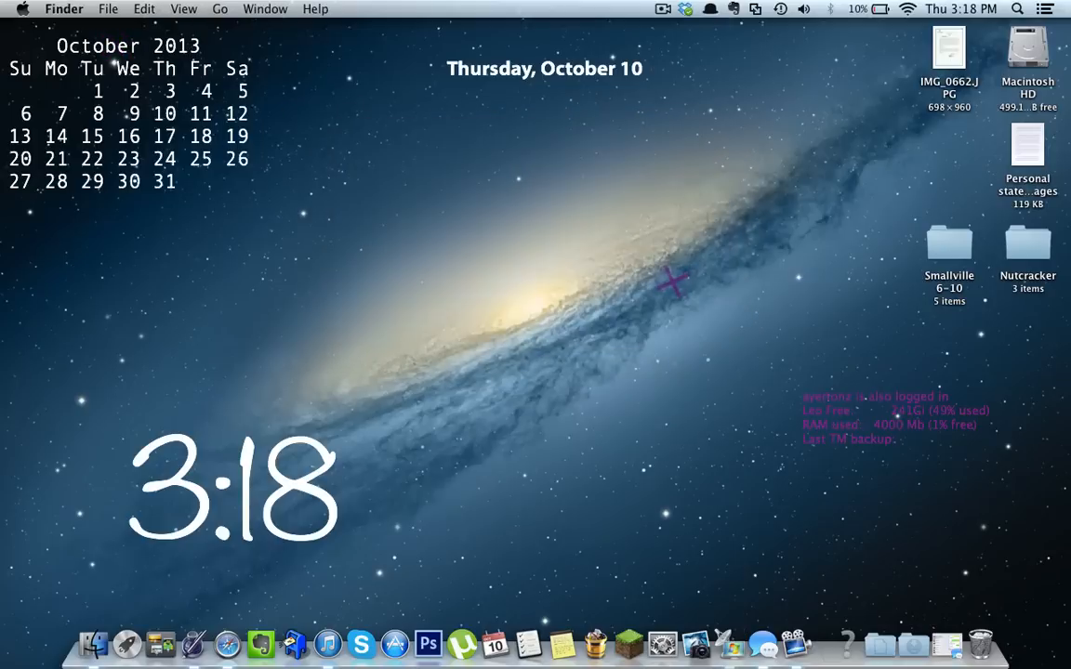
{"action": "mouse_move", "coordinate": [776, 618]}
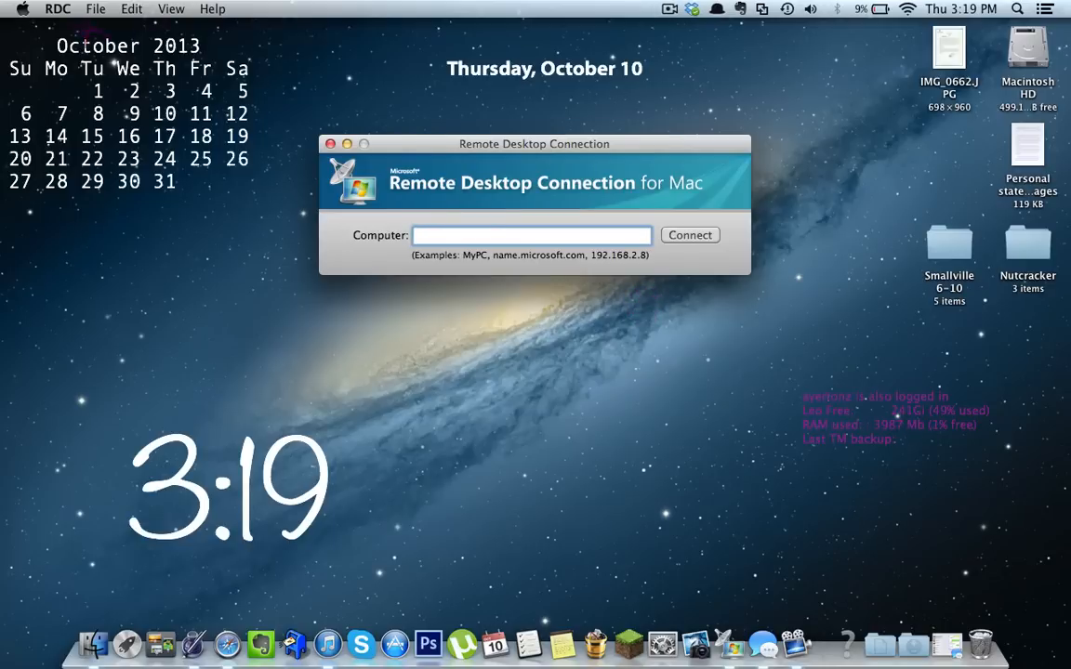
Step: Change the Login preferences Domain to 192.168.0.12, leaving the password empty
{"action": "left_click", "coordinate": [530, 234]}
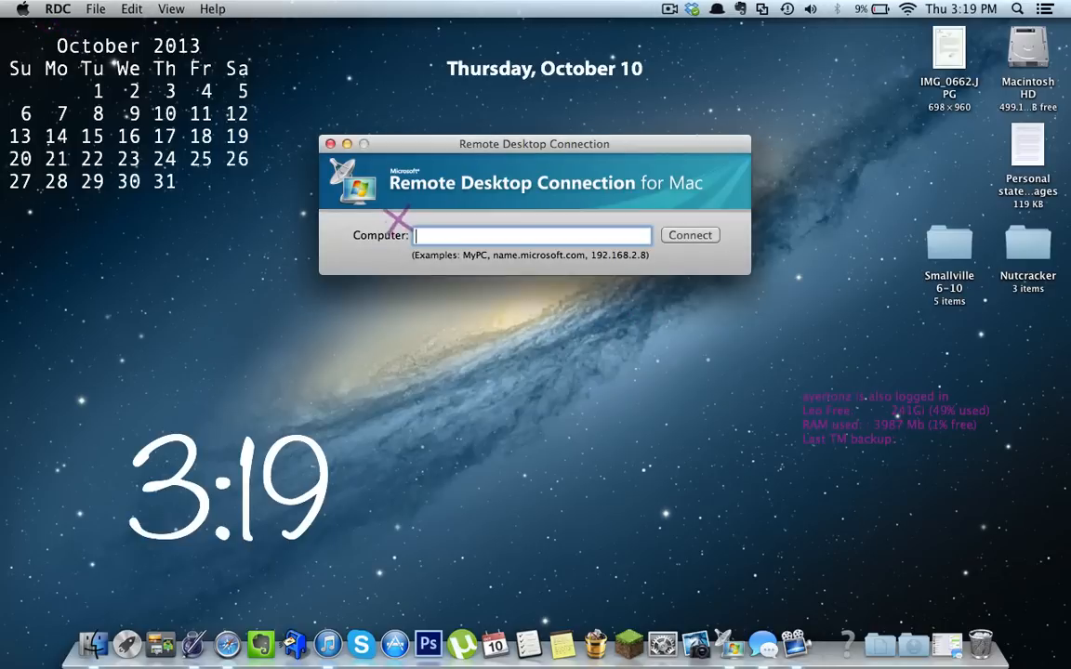
{"action": "left_click", "coordinate": [57, 9]}
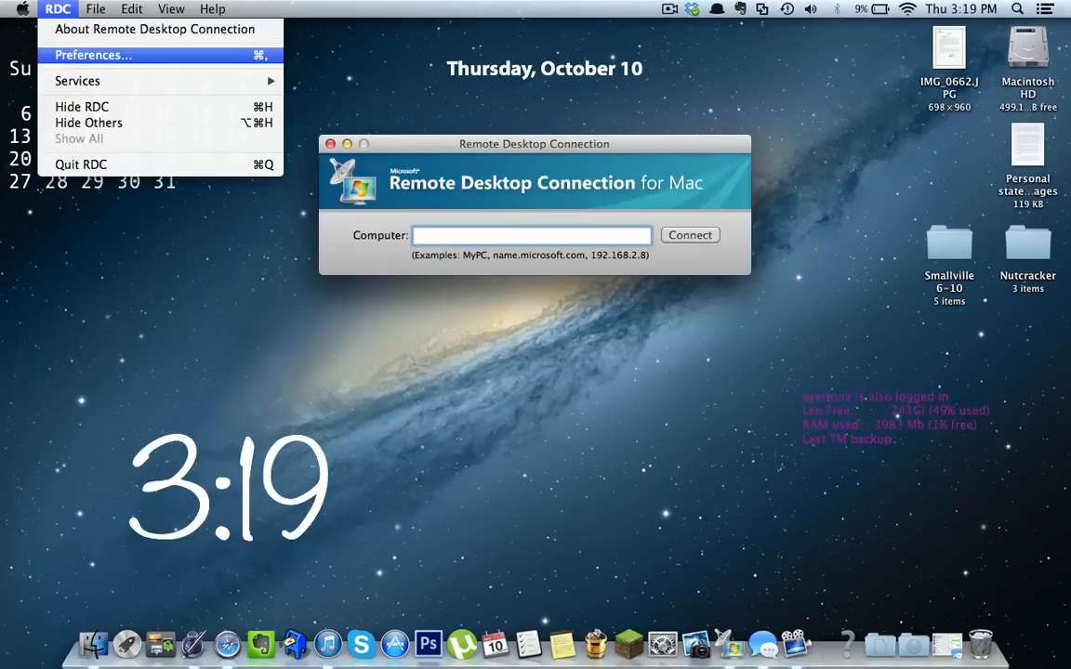
{"action": "left_click", "coordinate": [93, 55]}
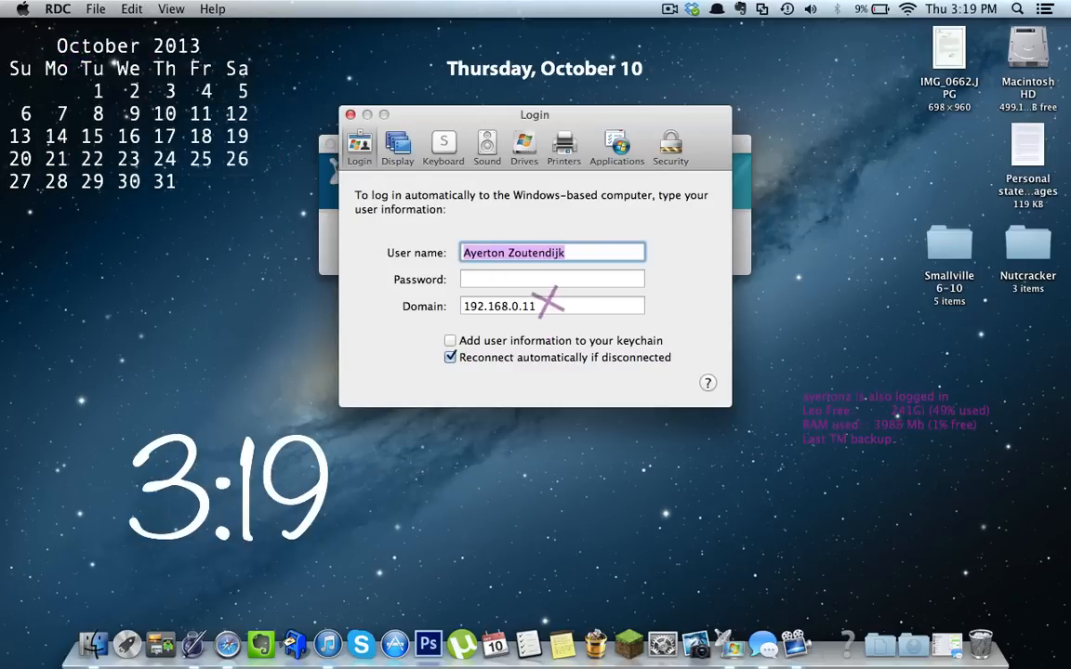
{"action": "left_click", "coordinate": [551, 305]}
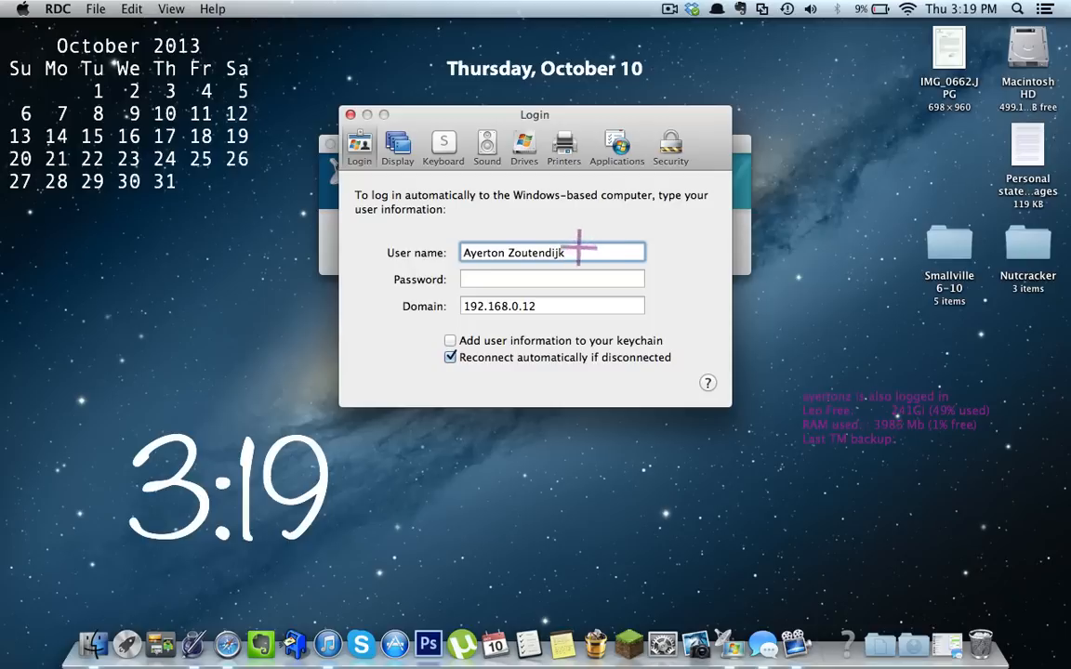
{"action": "left_click", "coordinate": [552, 279]}
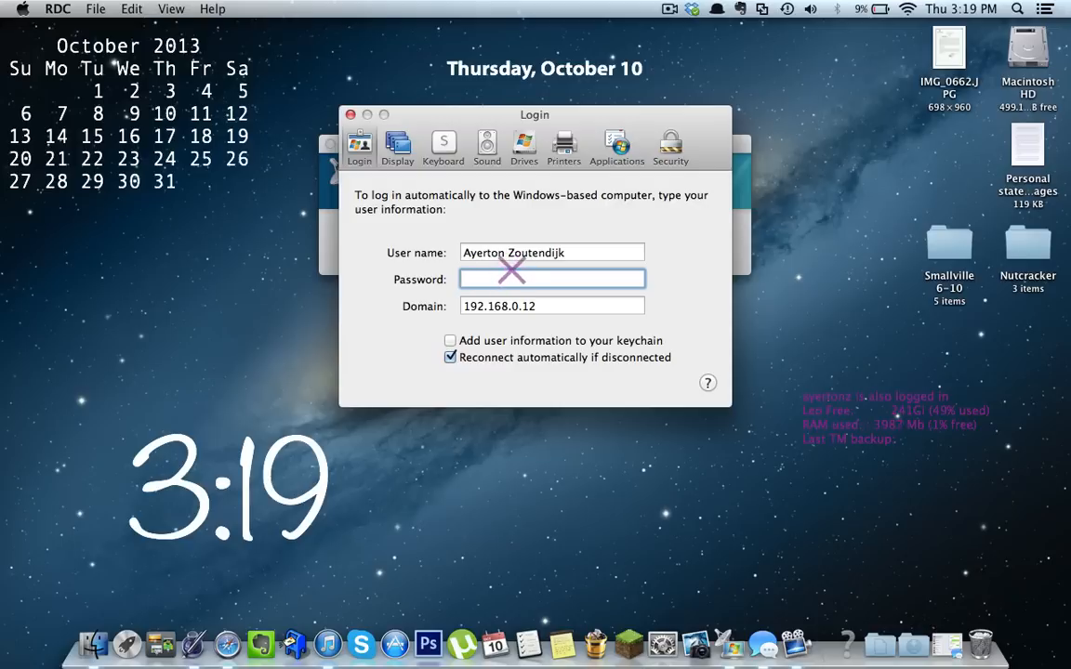
{"action": "left_click", "coordinate": [553, 279]}
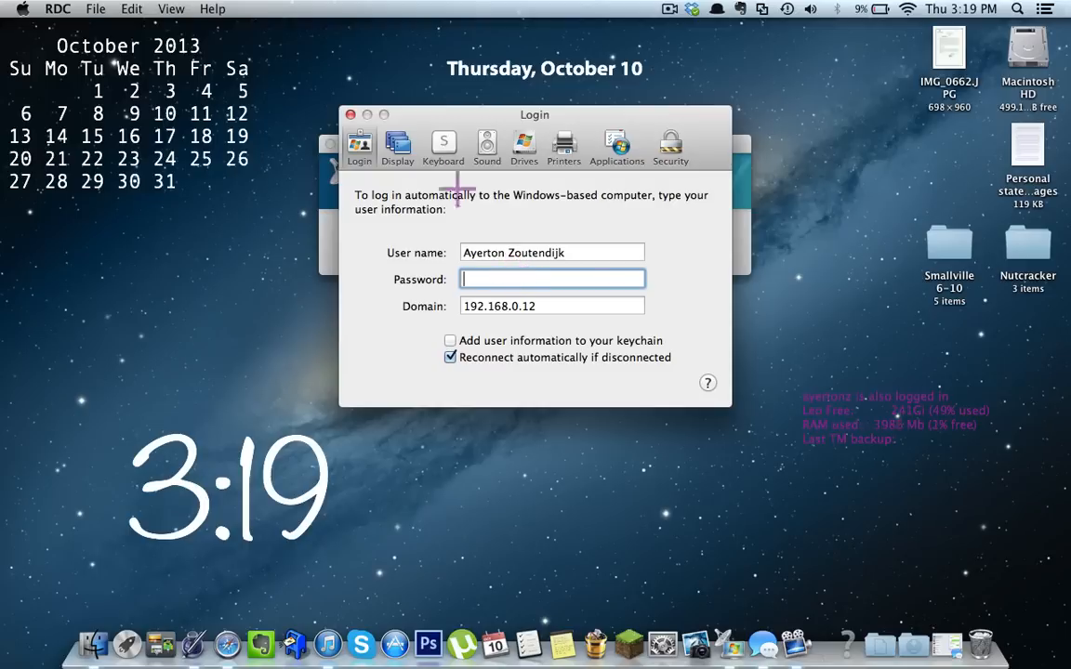
Step: In Display preferences, keep the 1024 × 768 desktop size and set colours to Millions
{"action": "left_click", "coordinate": [397, 146]}
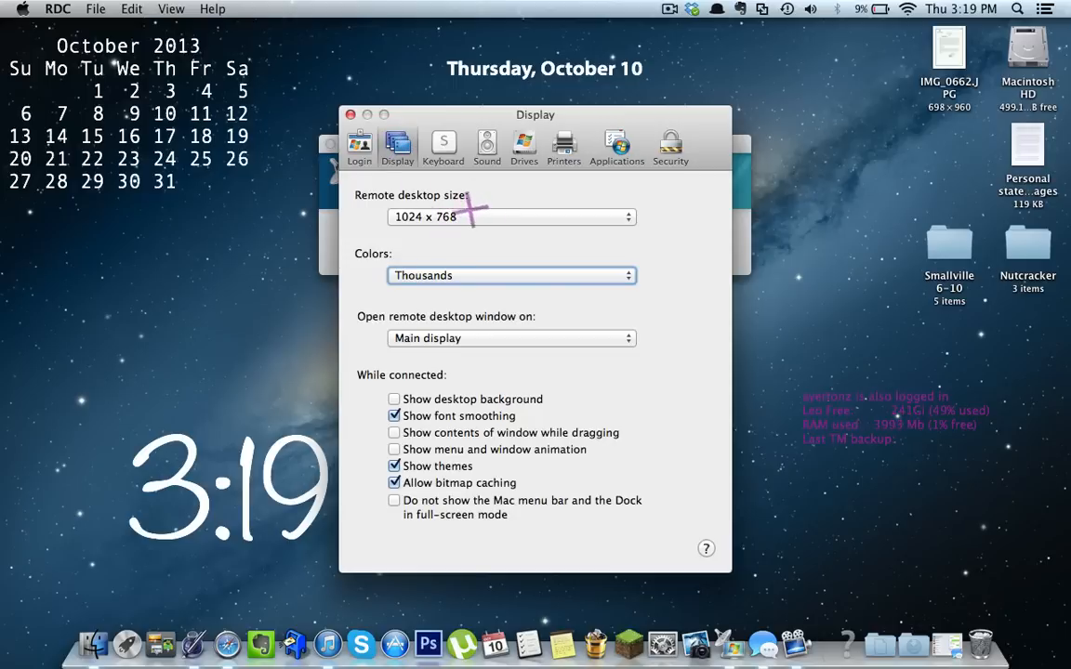
{"action": "left_click", "coordinate": [511, 216]}
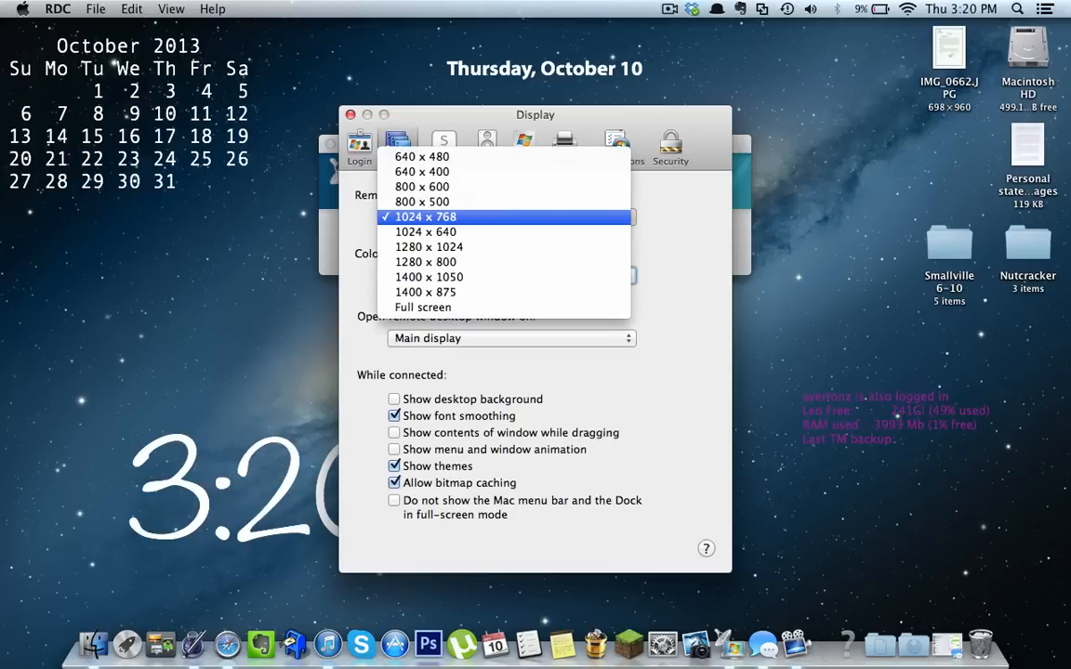
{"action": "left_click", "coordinate": [425, 216]}
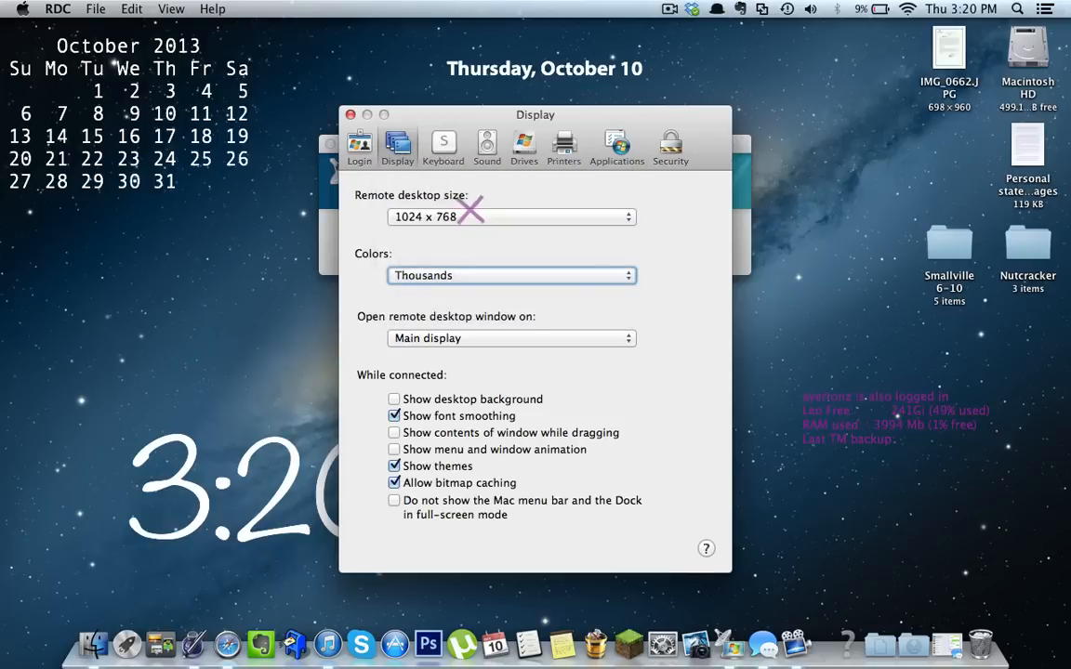
{"action": "left_click", "coordinate": [512, 275]}
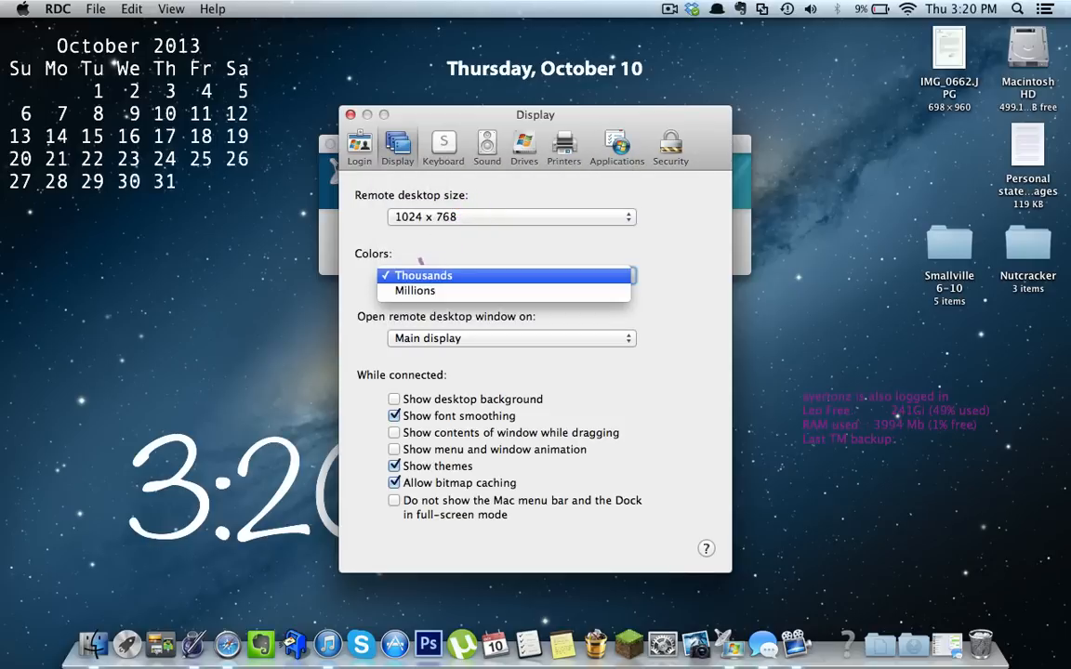
{"action": "left_click", "coordinate": [423, 275]}
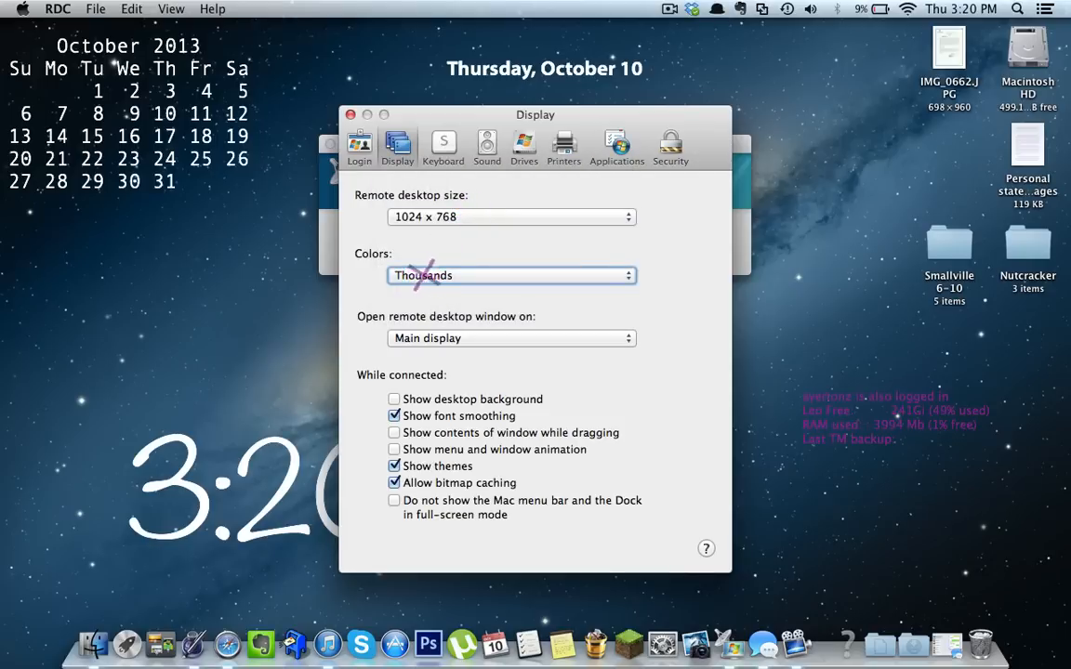
{"action": "left_click", "coordinate": [511, 276]}
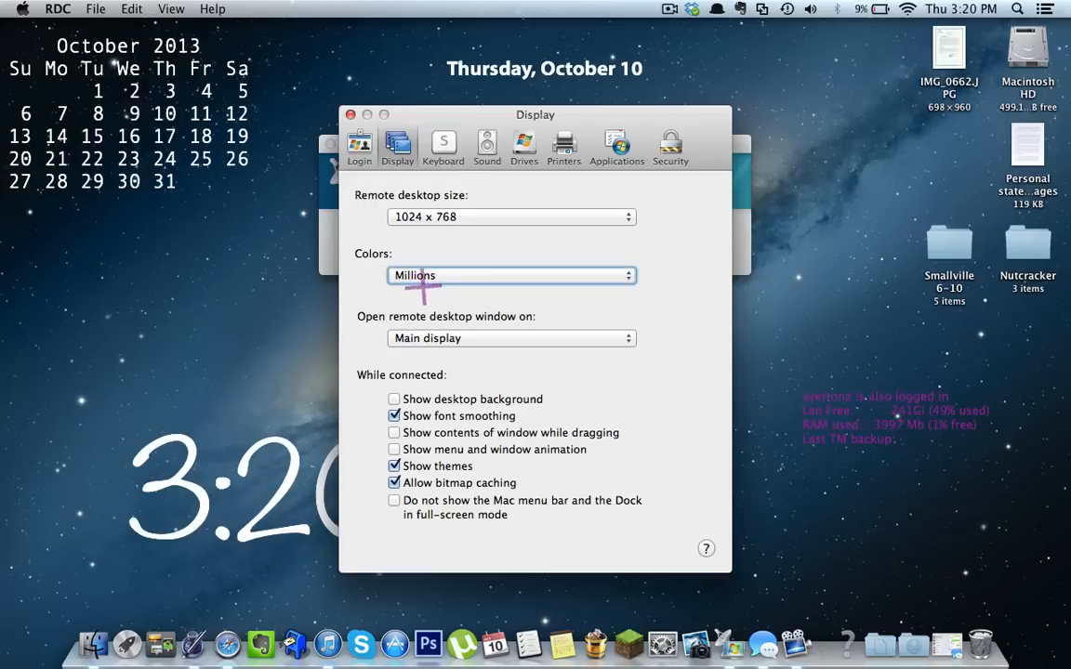
{"action": "left_click", "coordinate": [510, 337]}
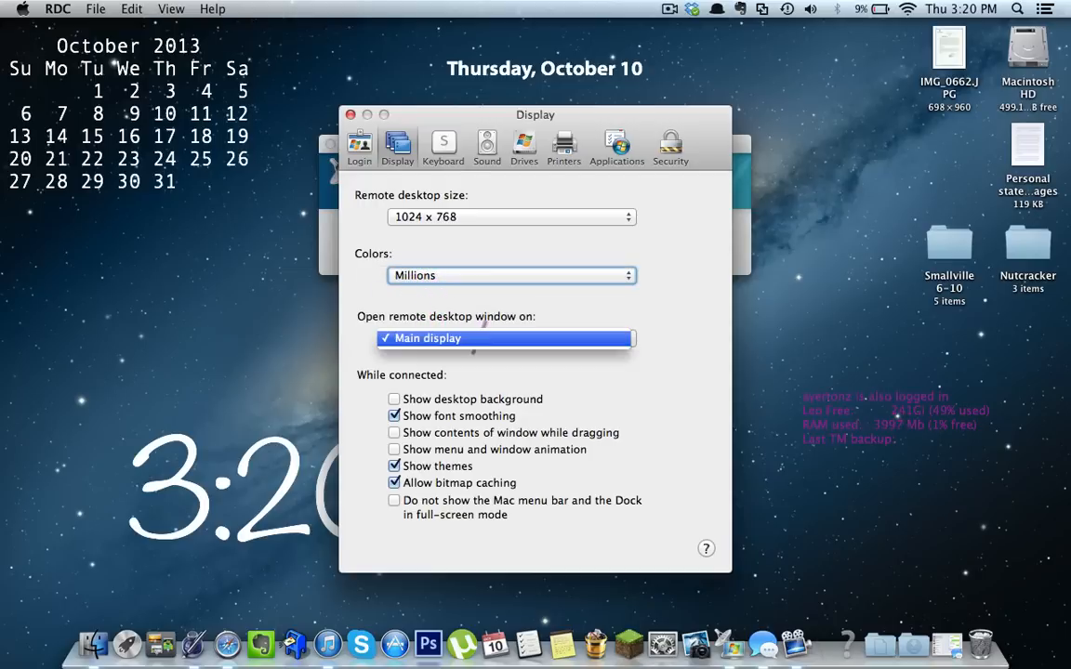
{"action": "left_click", "coordinate": [505, 338]}
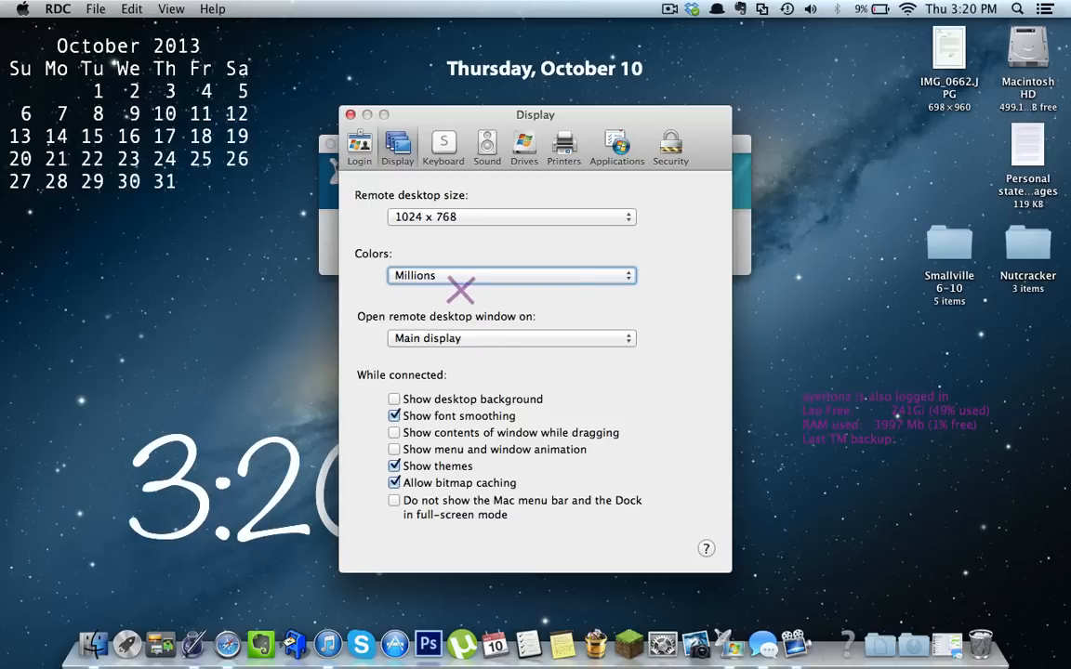
{"action": "mouse_move", "coordinate": [462, 288]}
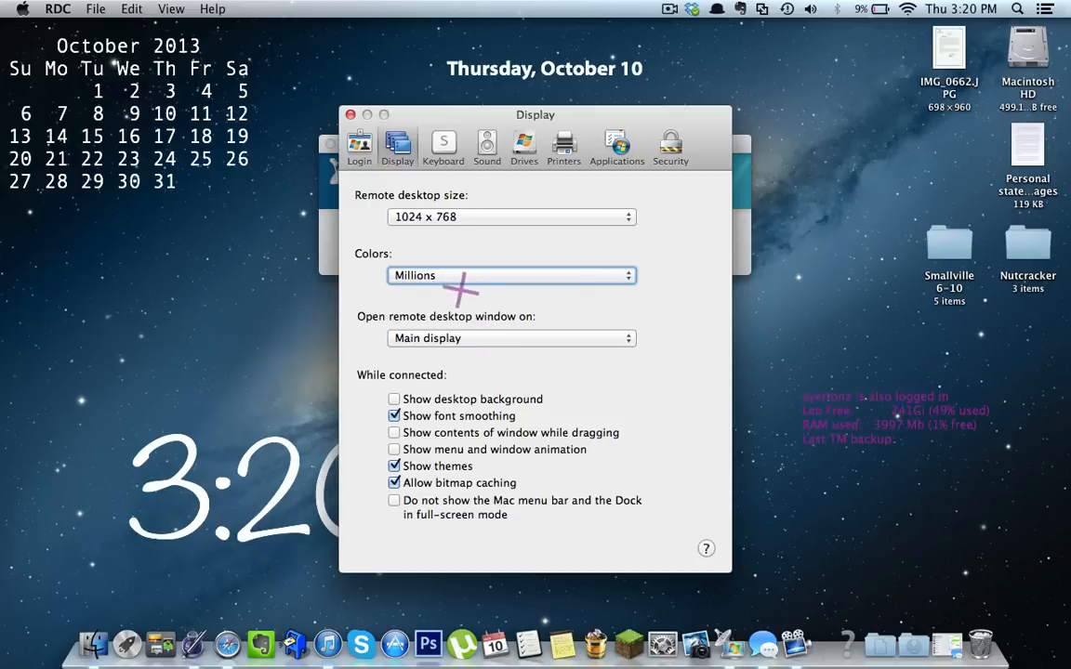
{"action": "mouse_move", "coordinate": [281, 304]}
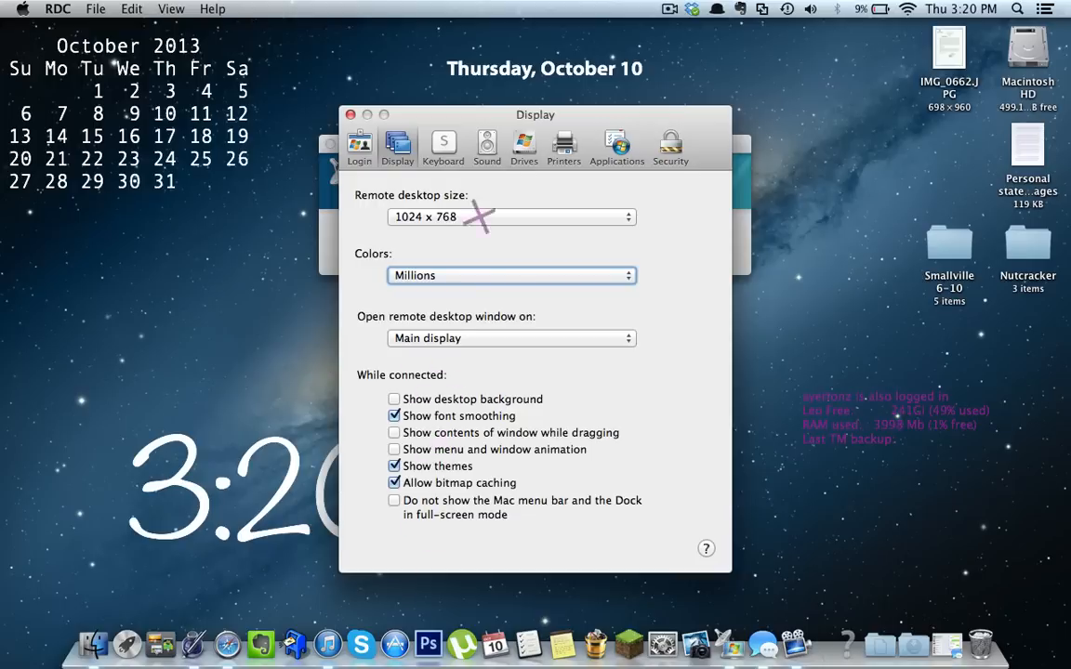
{"action": "mouse_move", "coordinate": [461, 139]}
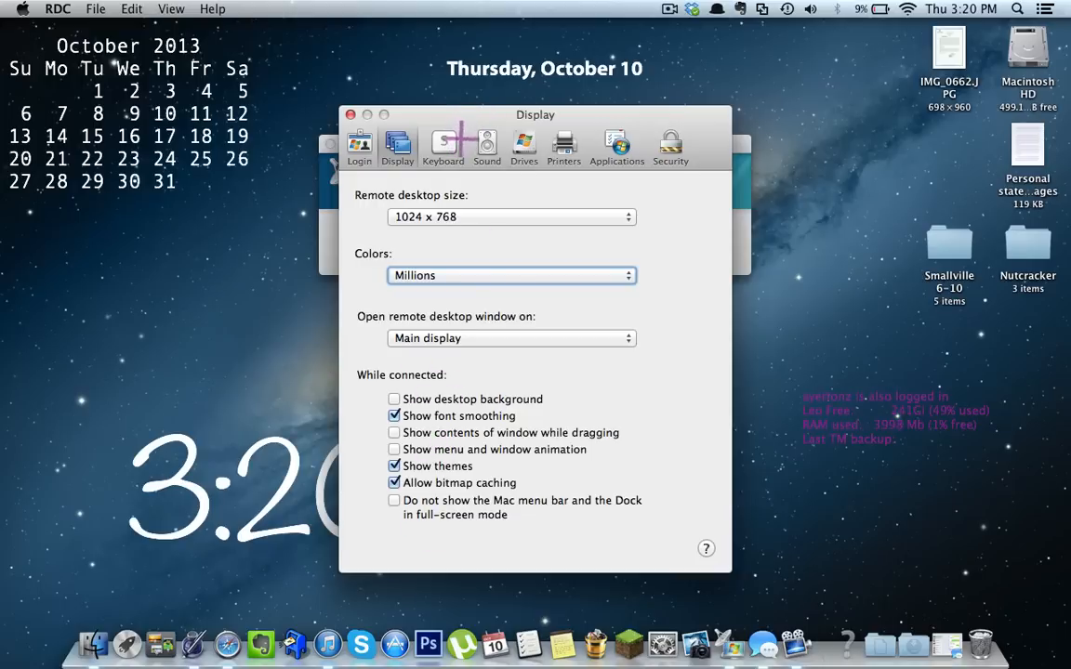
Step: Look through the Keyboard, Sound, Printers and Security tabs, then close Preferences
{"action": "left_click", "coordinate": [444, 146]}
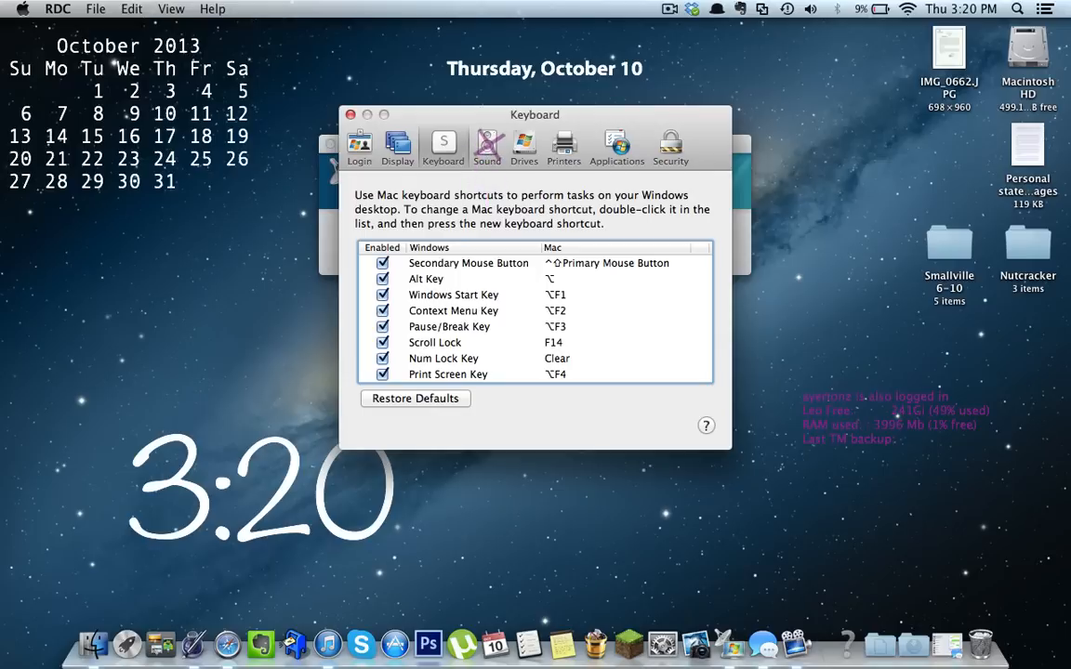
{"action": "left_click", "coordinate": [486, 146]}
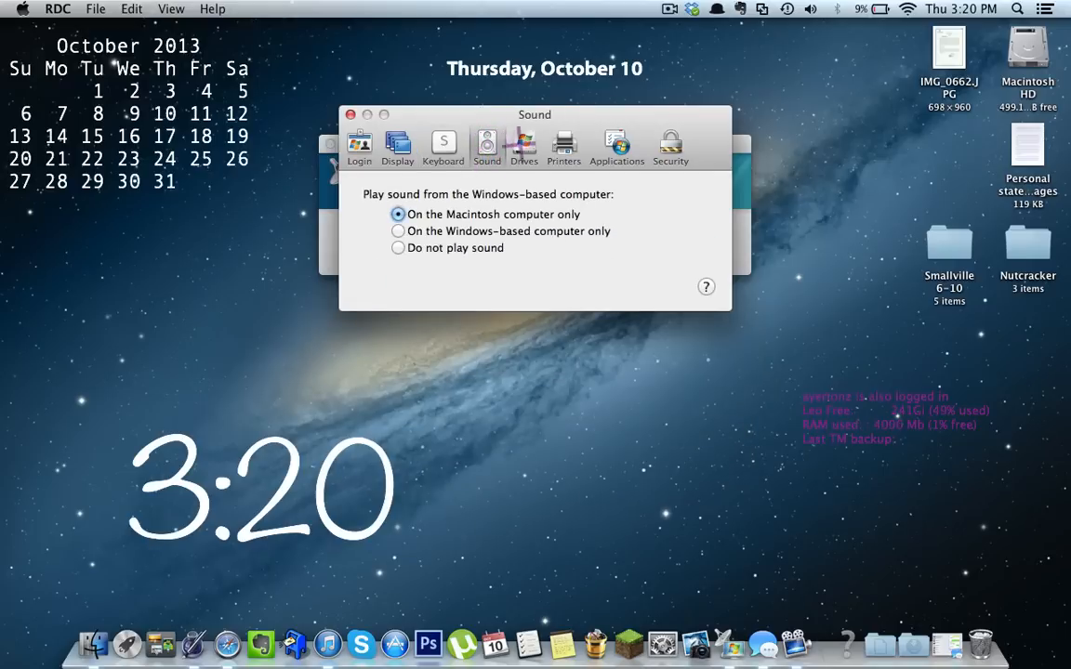
{"action": "left_click", "coordinate": [564, 147]}
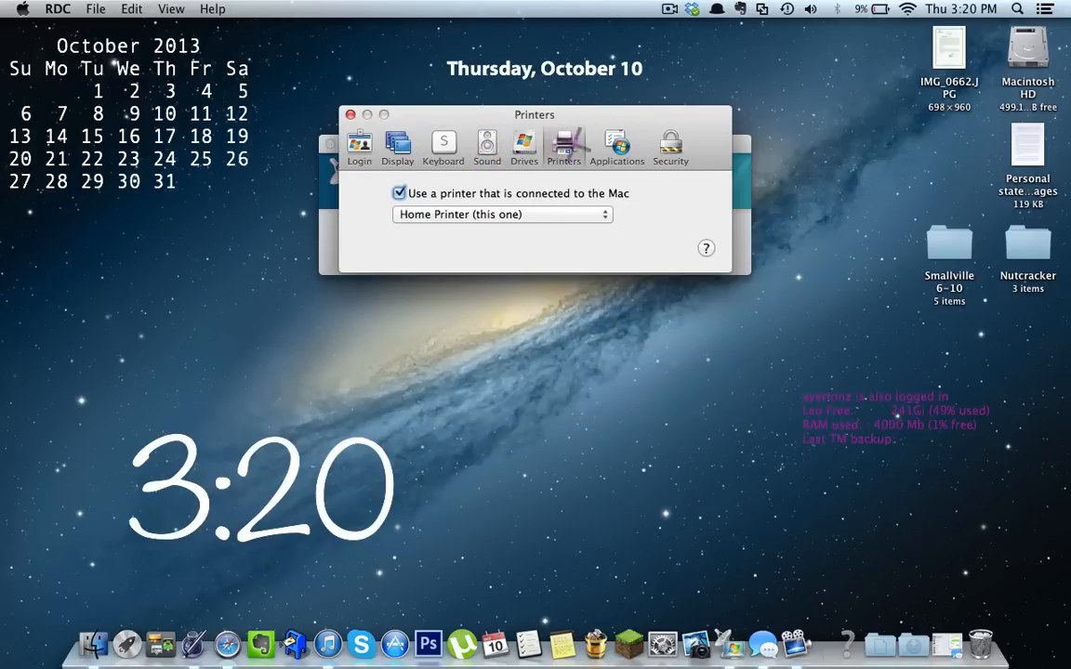
{"action": "left_click", "coordinate": [670, 147]}
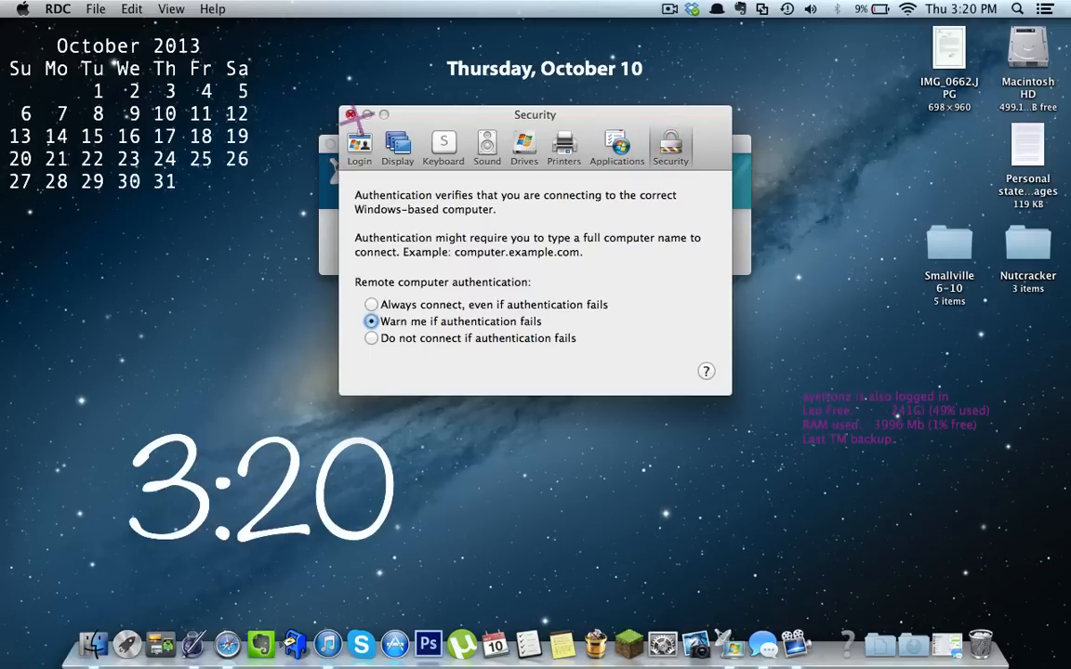
{"action": "left_click", "coordinate": [351, 115]}
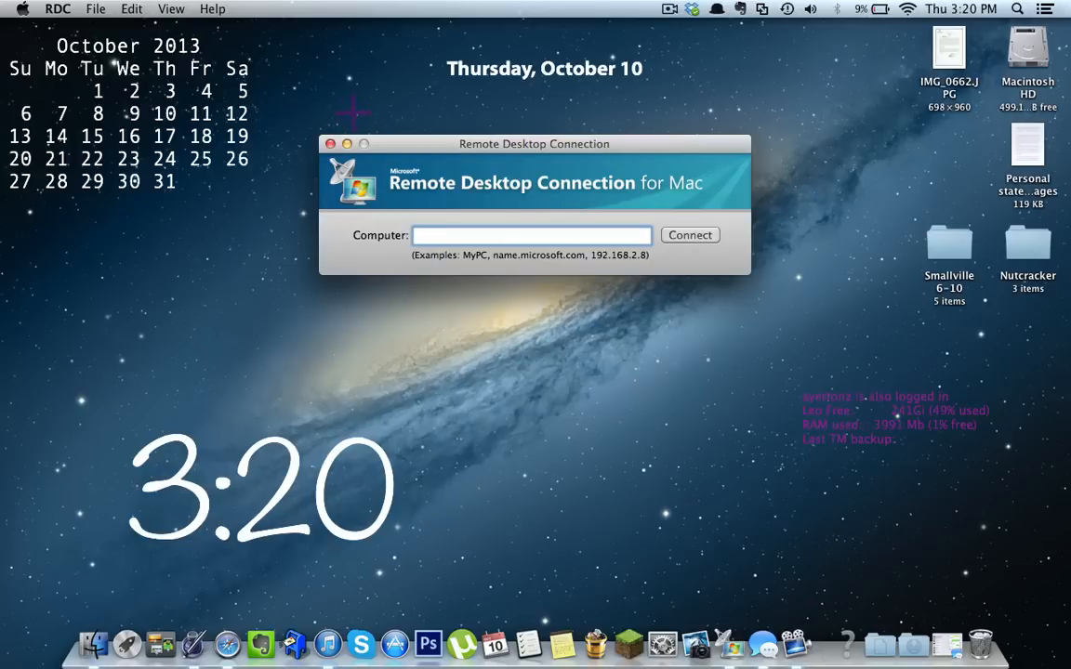
Step: Enter 192.168.0.12 as the computer address and start connecting
{"action": "type", "text": "192.1"}
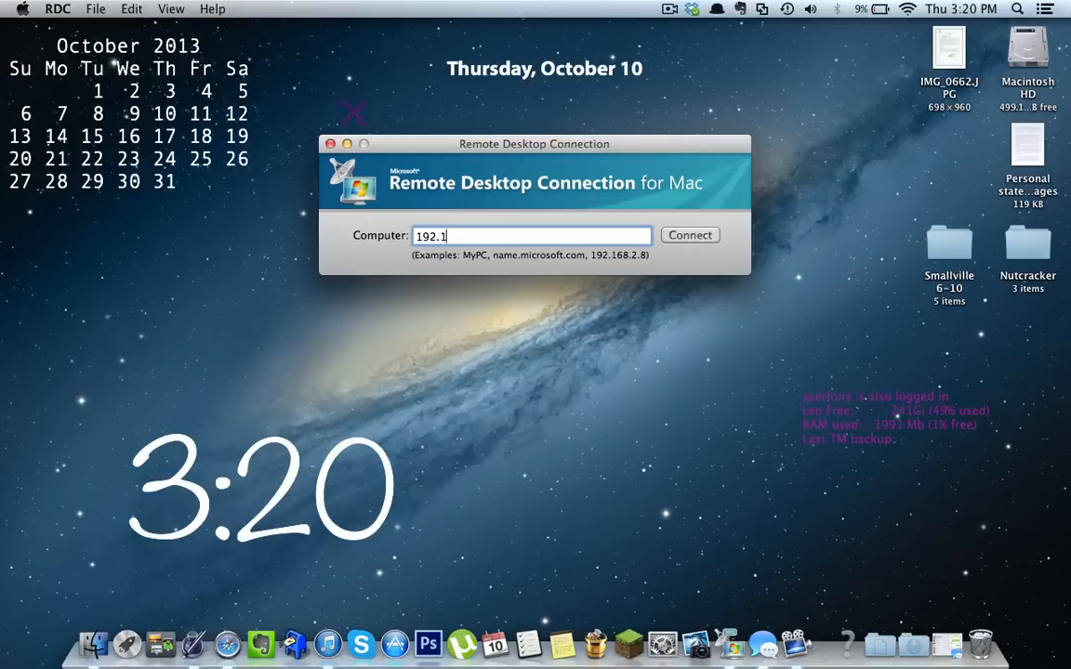
{"action": "type", "text": "68."}
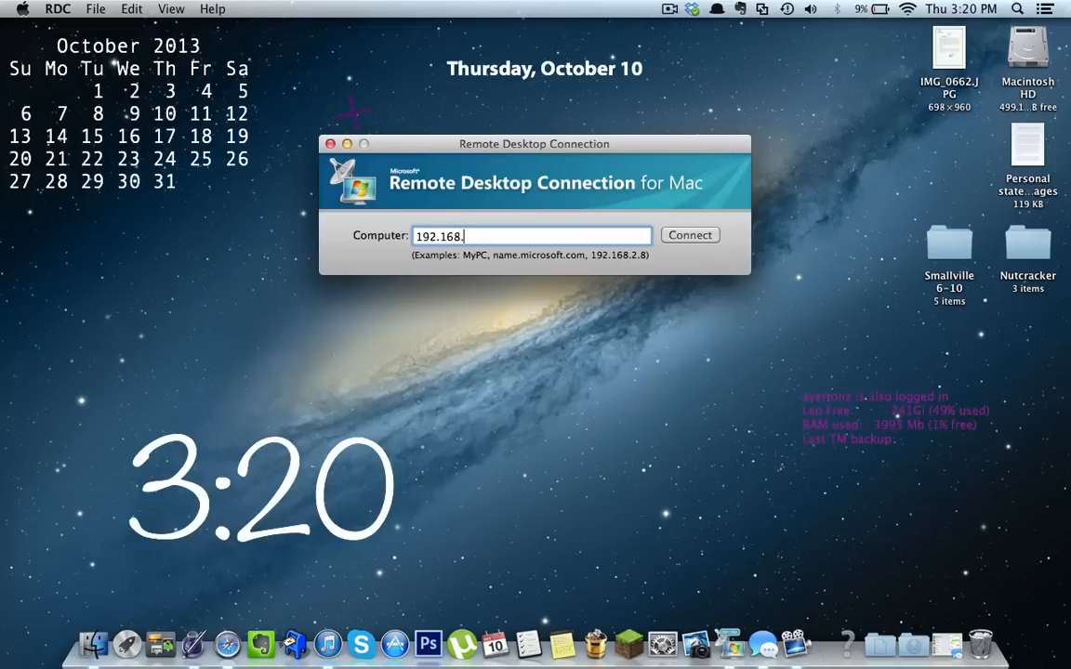
{"action": "type", "text": "0"}
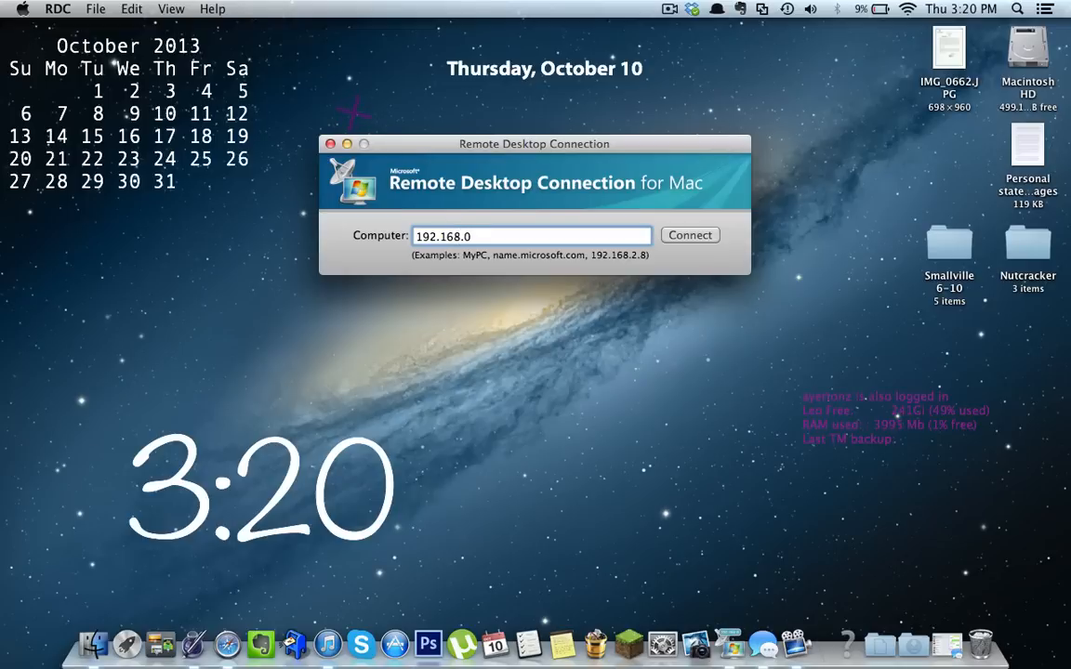
{"action": "left_click", "coordinate": [690, 235]}
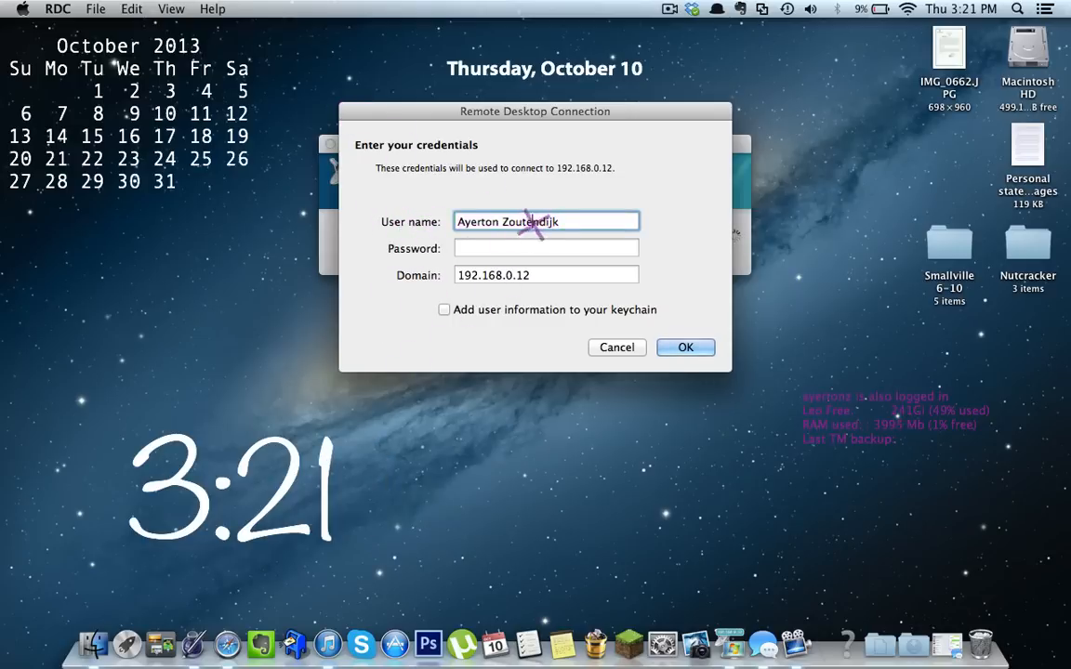
Step: Fill in the account password in the login prompt
{"action": "left_click", "coordinate": [546, 248]}
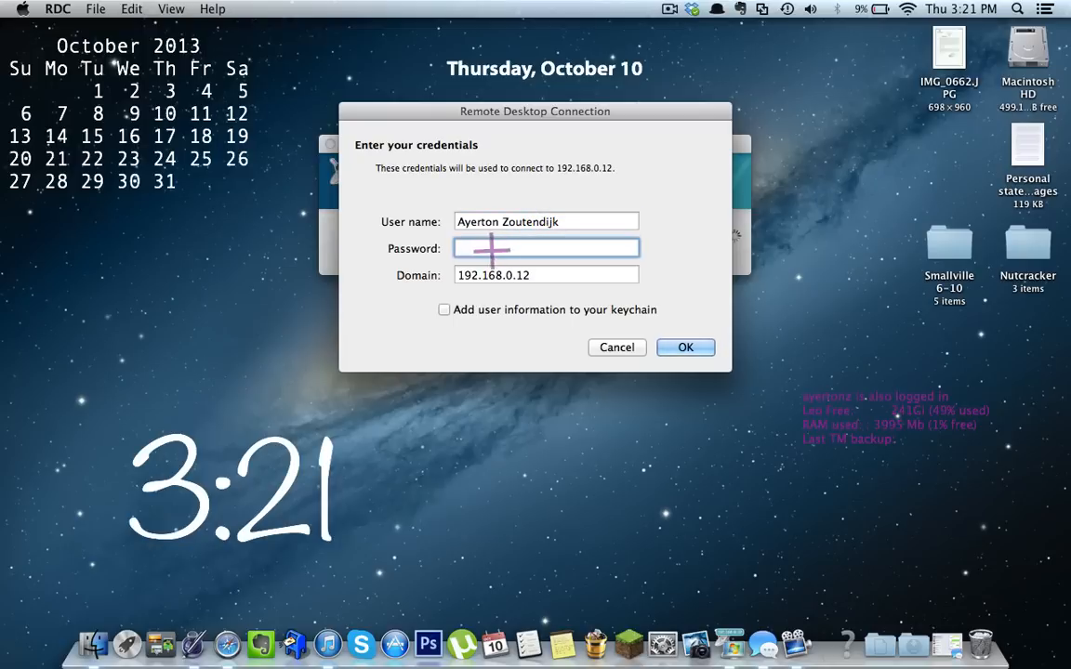
{"action": "type", "text": "password"}
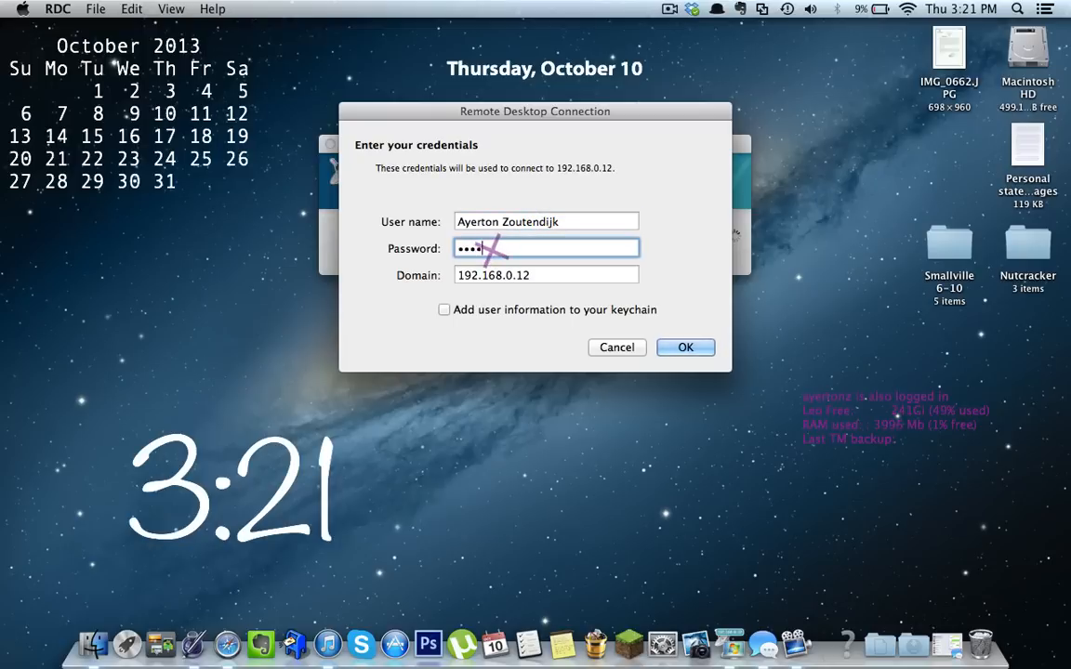
{"action": "type", "text": "•"}
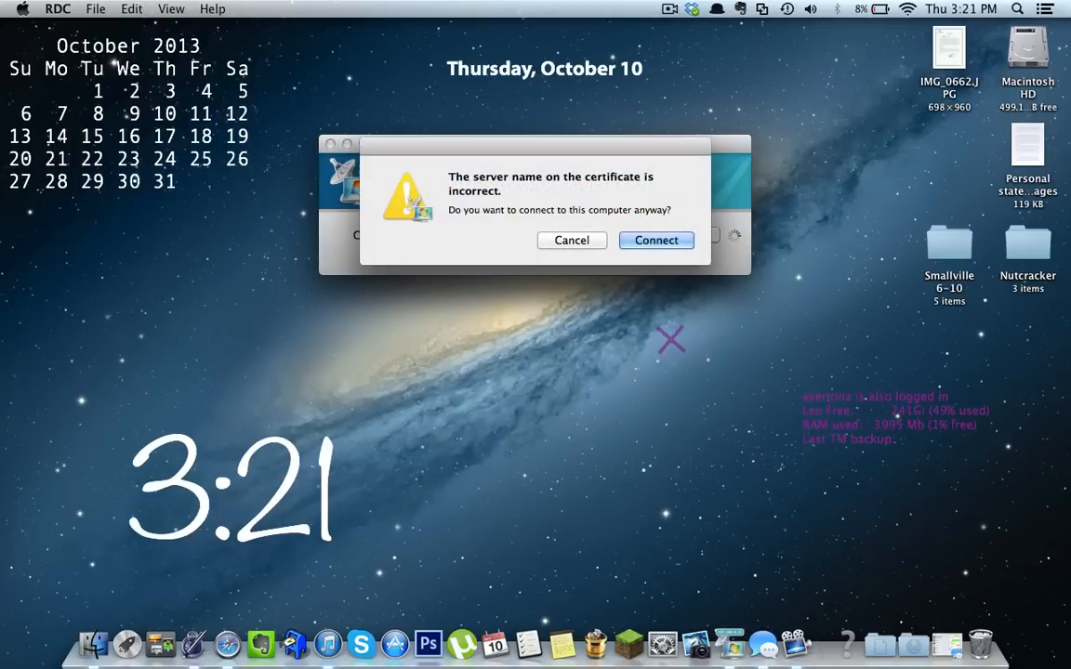
Step: Accept the certificate warning, try full screen, then return the remote desktop to a window
{"action": "left_click", "coordinate": [656, 240]}
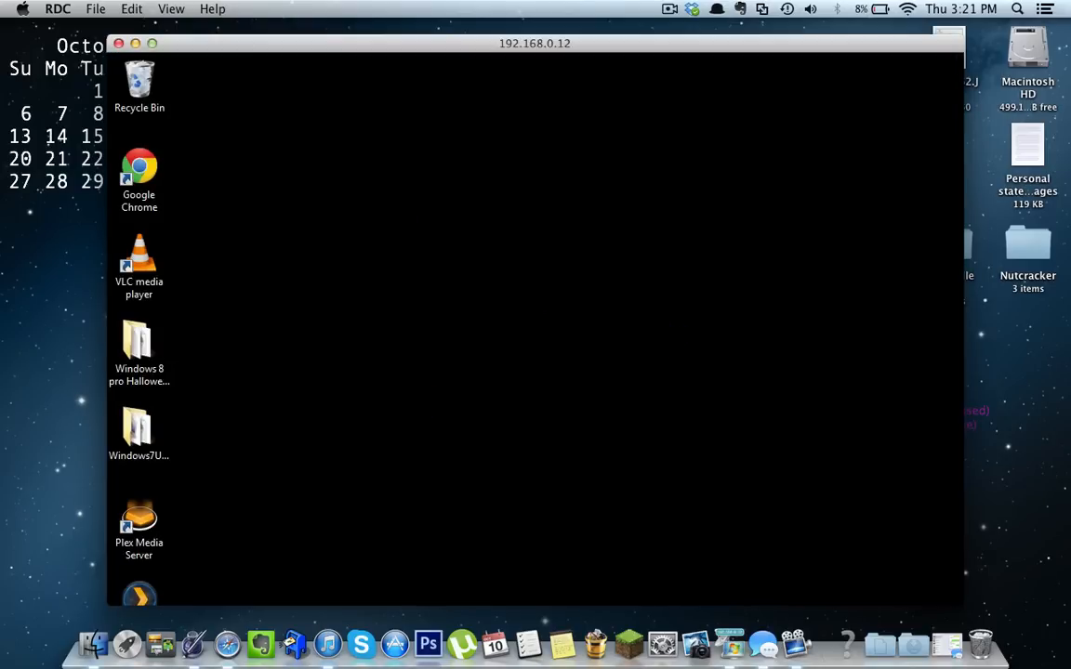
{"action": "mouse_move", "coordinate": [197, 567]}
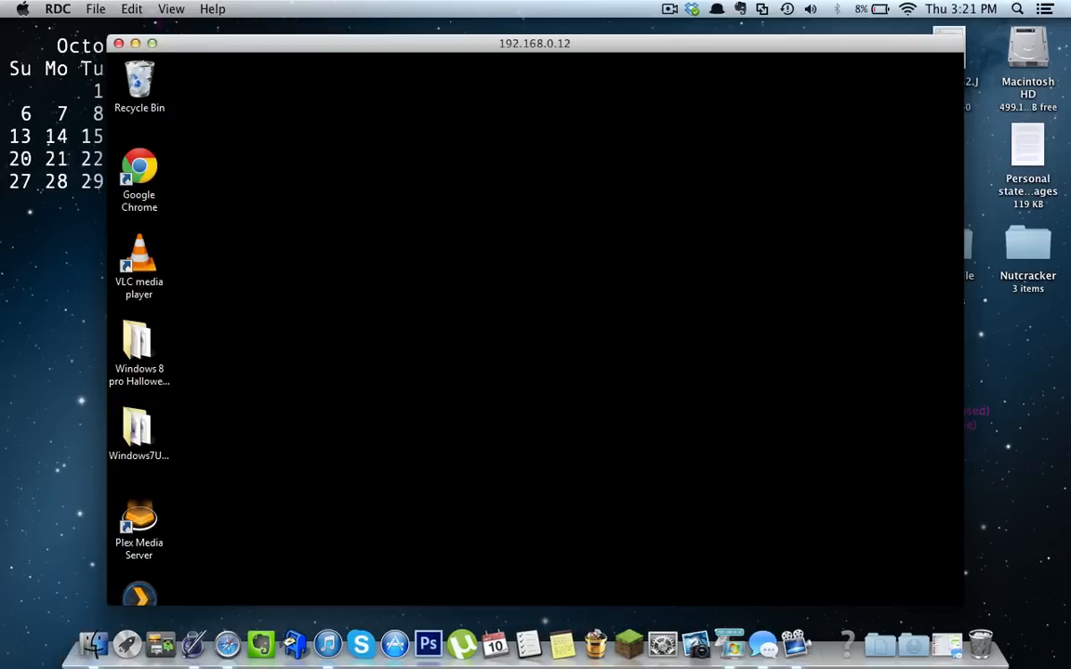
{"action": "left_click", "coordinate": [171, 8]}
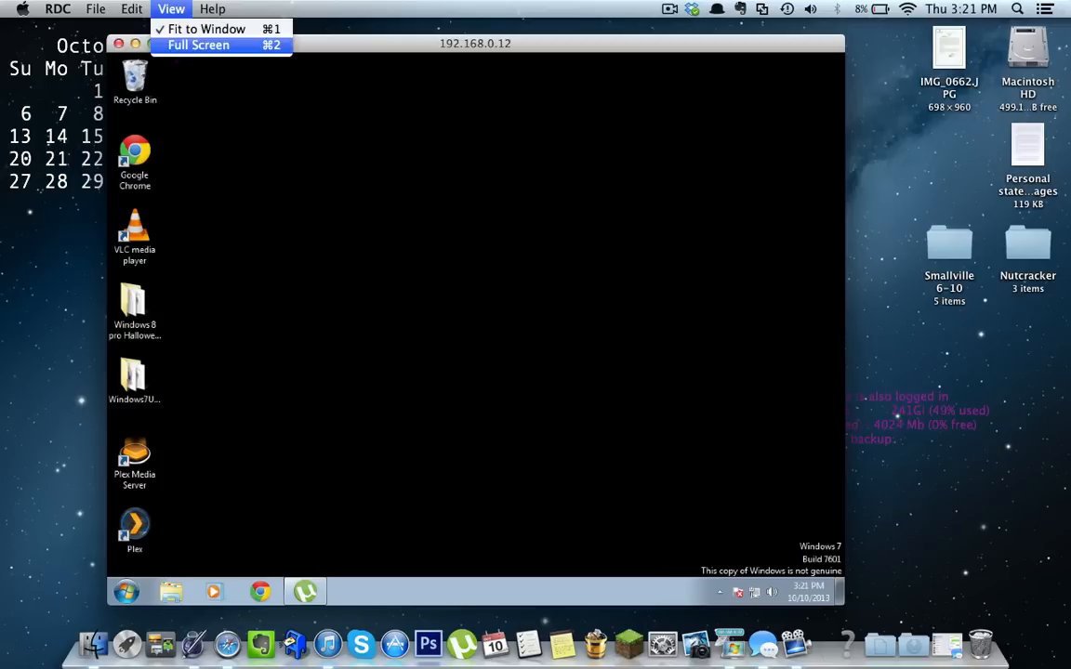
{"action": "left_click", "coordinate": [198, 45]}
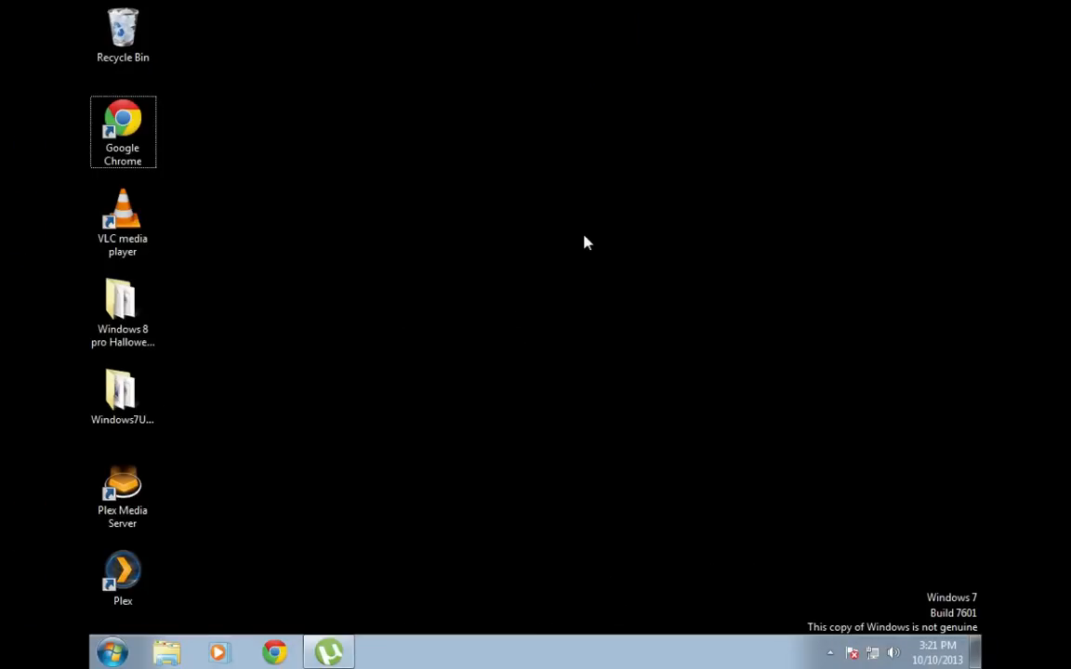
{"action": "left_click", "coordinate": [171, 8]}
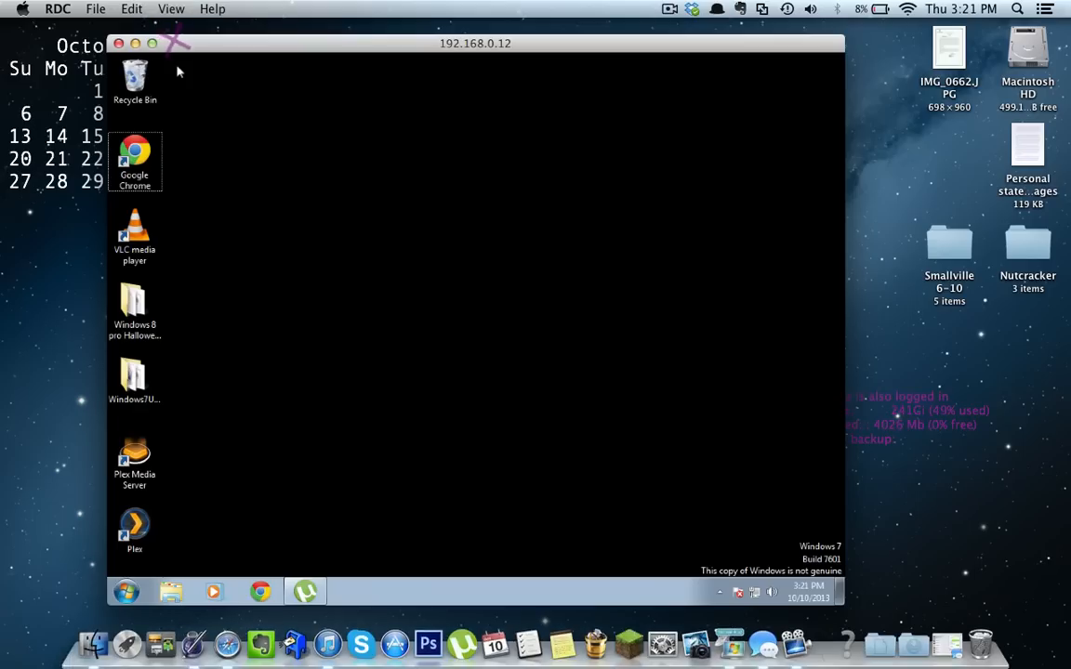
{"action": "mouse_move", "coordinate": [541, 322]}
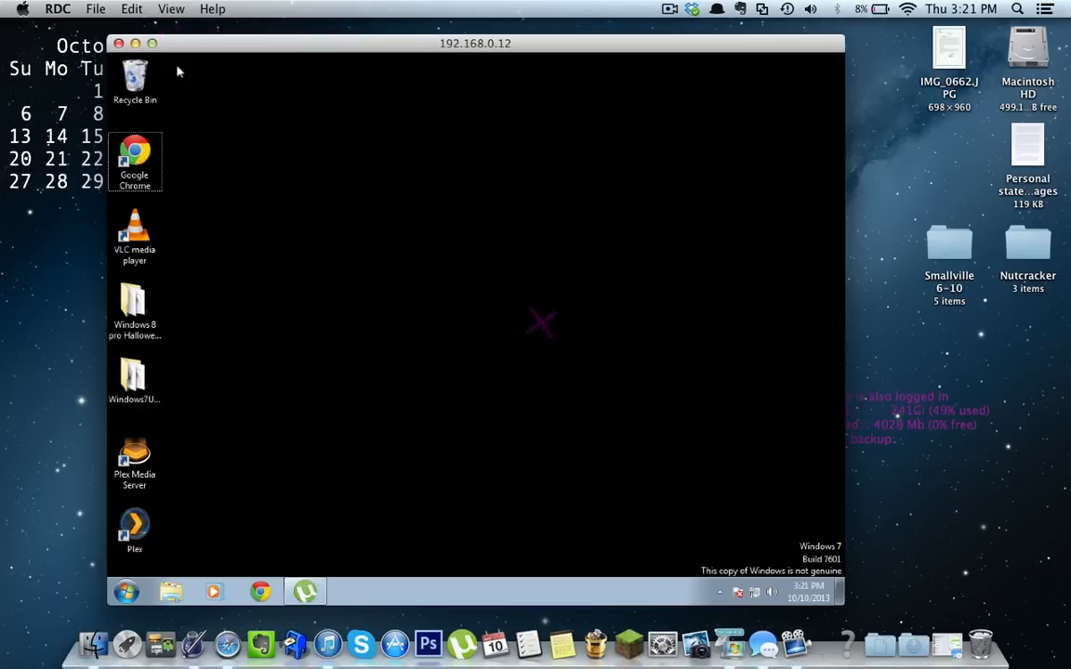